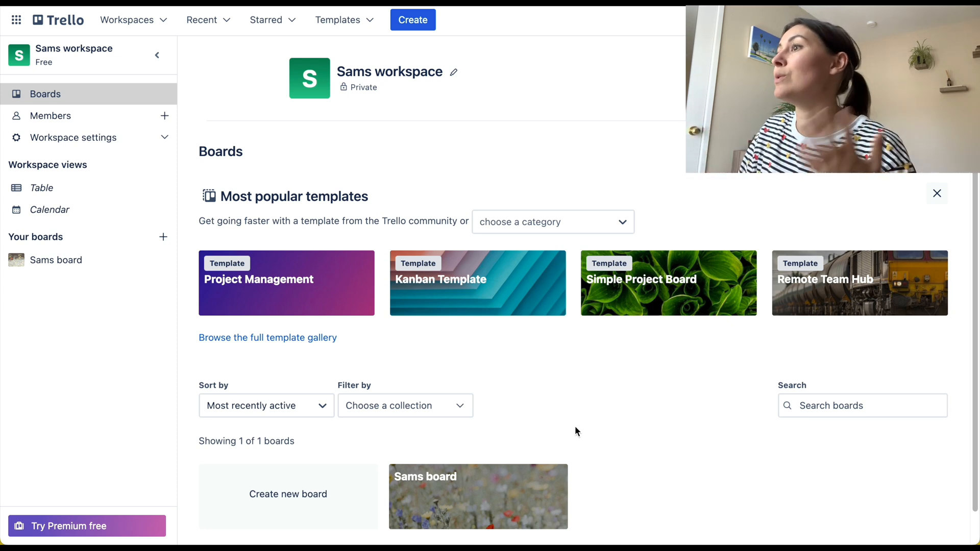
{"action": "mouse_move", "coordinate": [564, 395]}
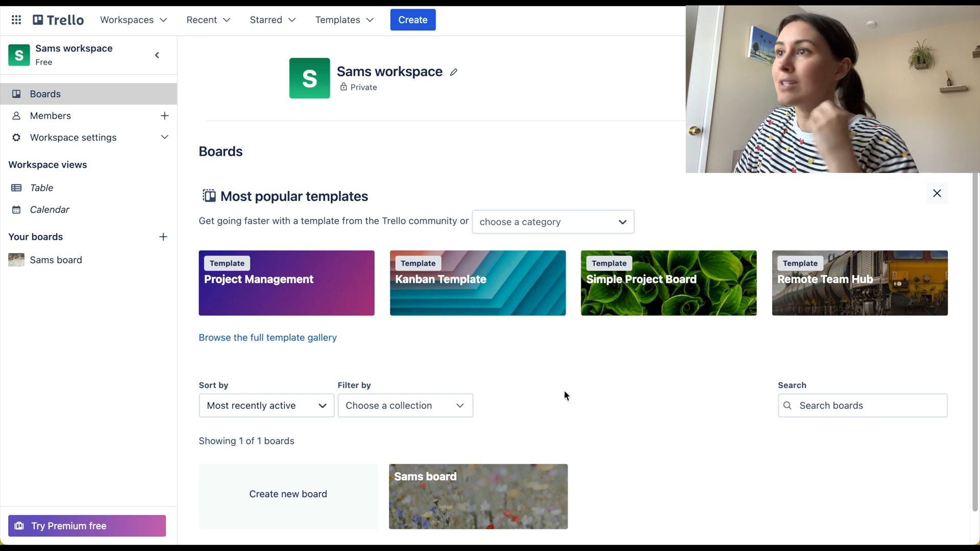
{"action": "mouse_move", "coordinate": [567, 387]}
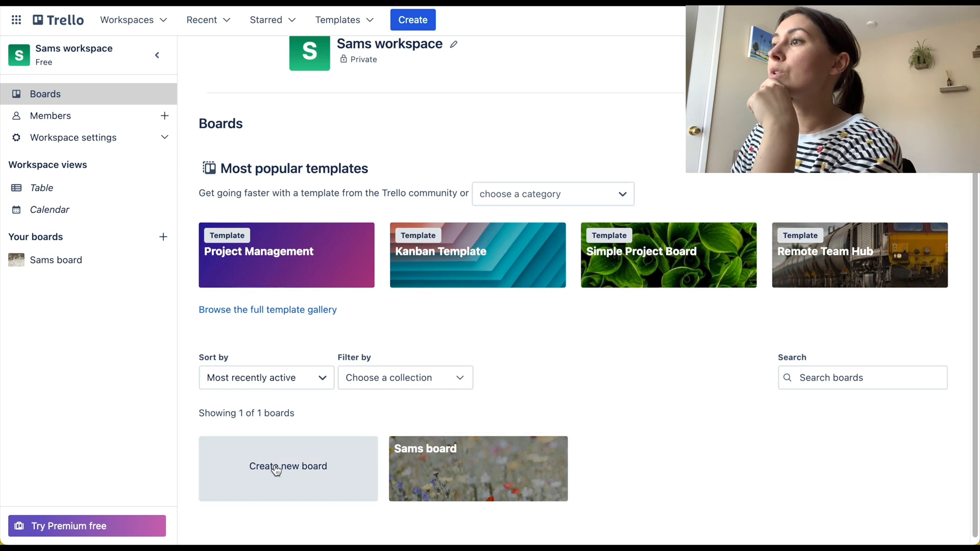
Create a board titled 'Sam's Test Board' using the wavy light grey background.
{"action": "left_click", "coordinate": [288, 466]}
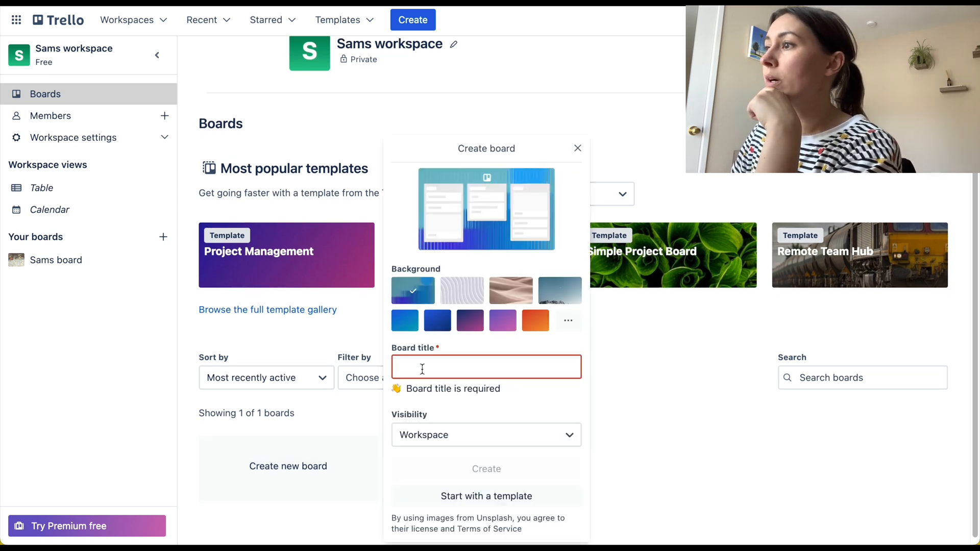
{"action": "type", "text": "Sam's Test Bo"}
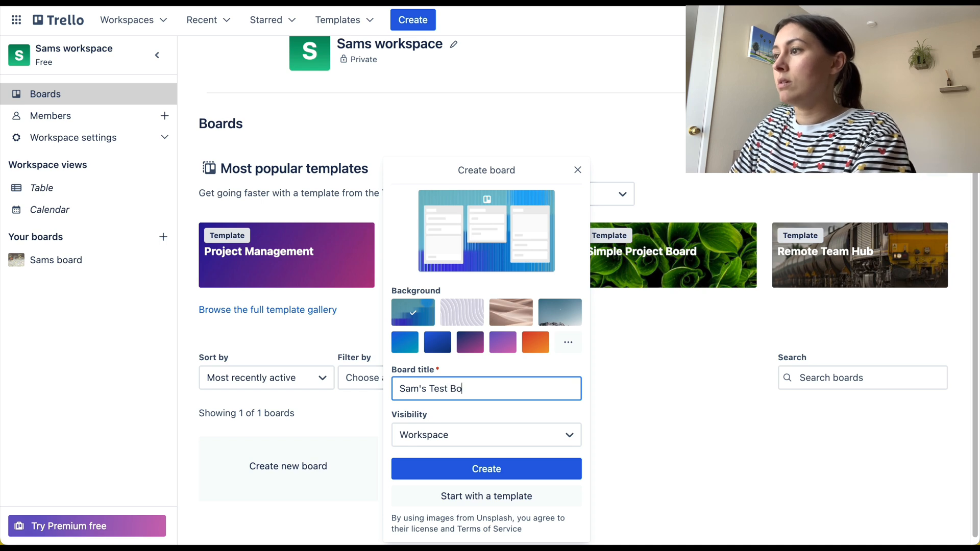
{"action": "type", "text": "ard"}
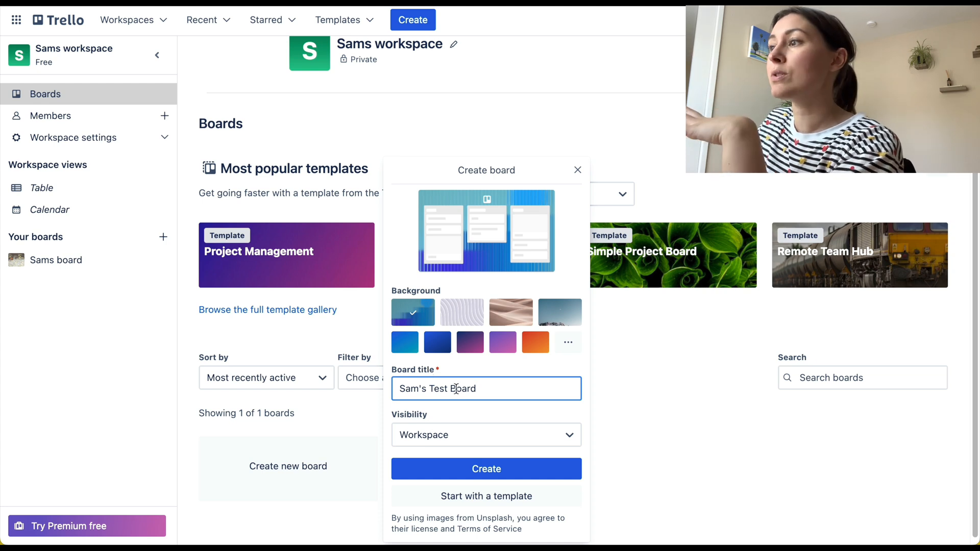
{"action": "double_click", "coordinate": [439, 388]}
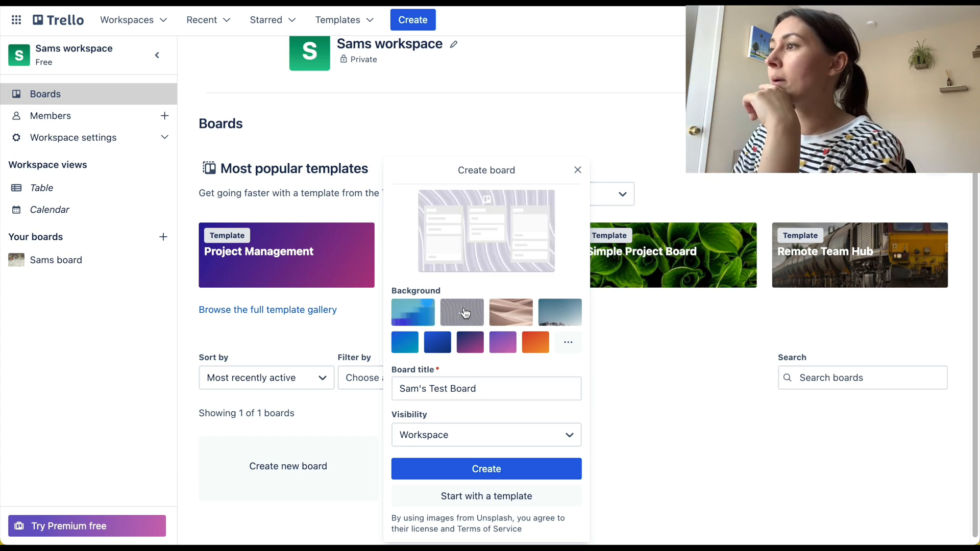
{"action": "left_click", "coordinate": [413, 313]}
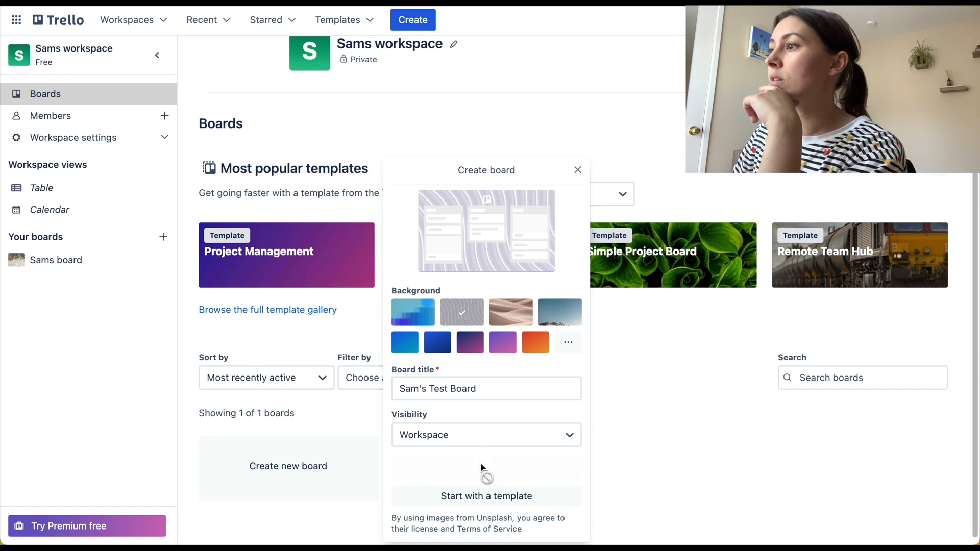
{"action": "left_click", "coordinate": [486, 496]}
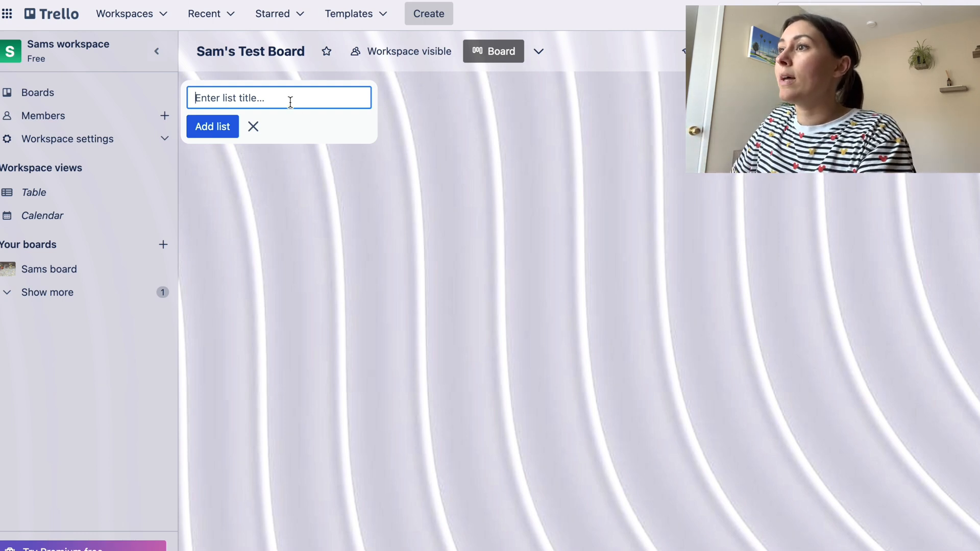
Add the Backlog, In Progress and Done lists to the board.
{"action": "type", "text": "Backlog"}
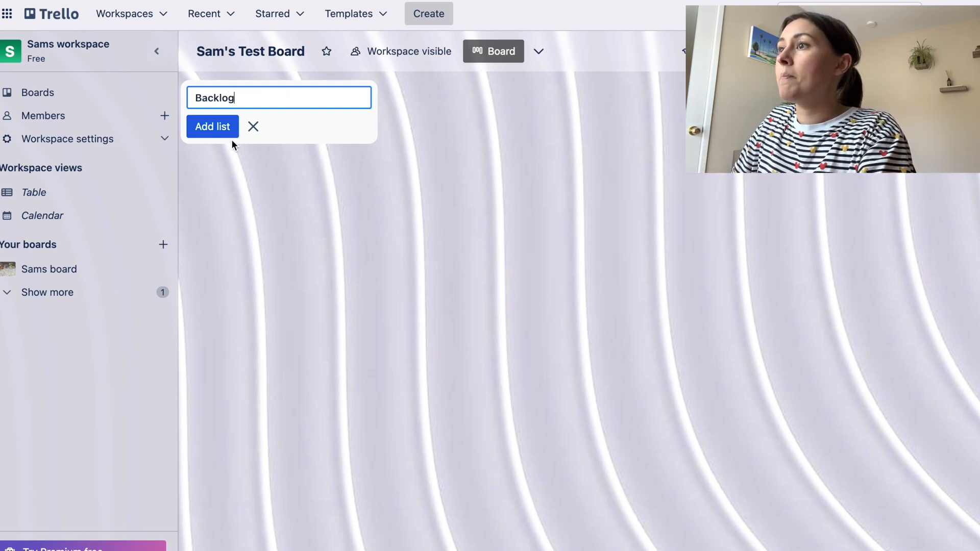
{"action": "left_click", "coordinate": [212, 126]}
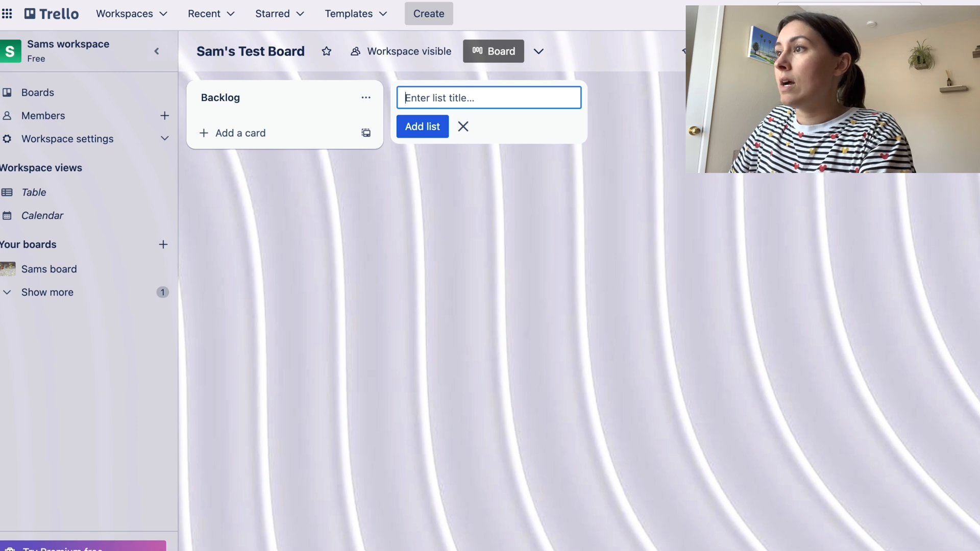
{"action": "type", "text": "In Progress"}
{"action": "type", "text": "Done"}
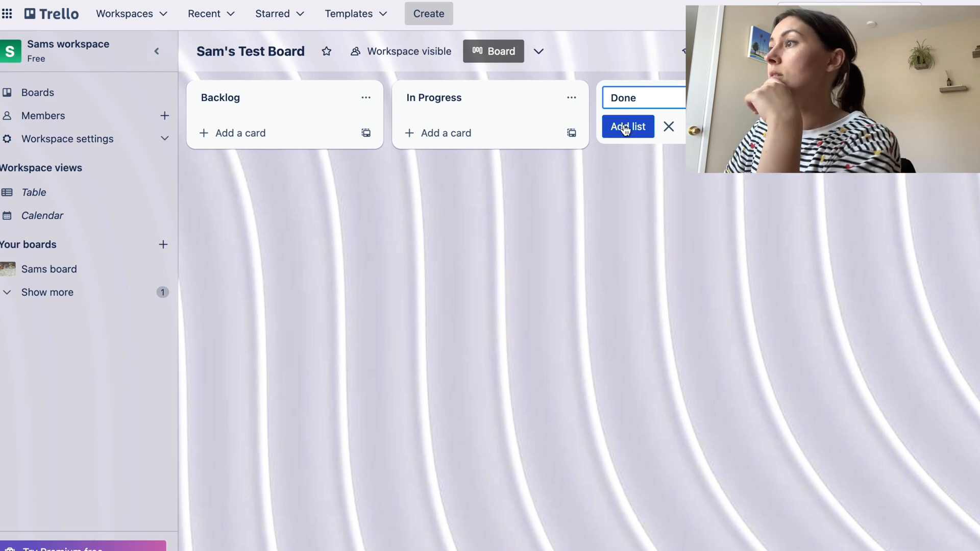
{"action": "left_click", "coordinate": [627, 126]}
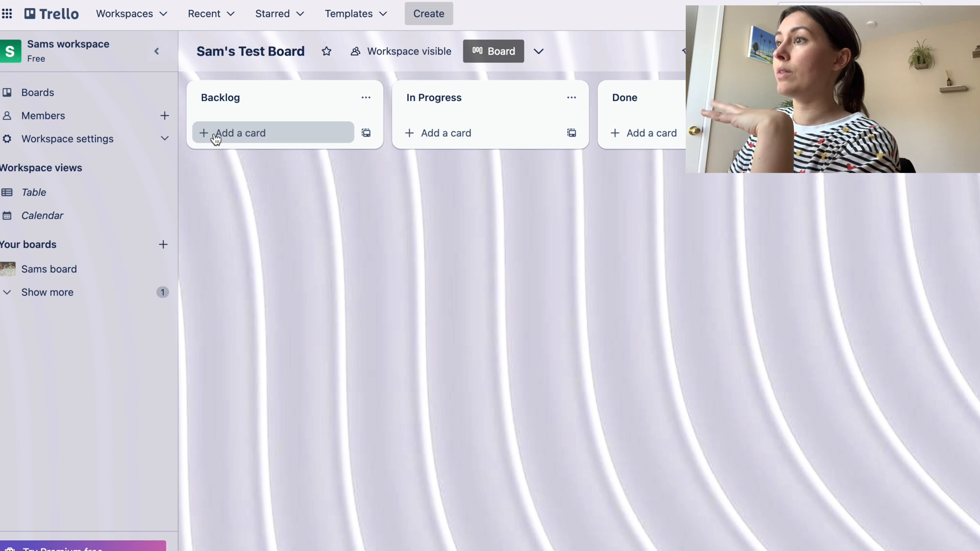
{"action": "mouse_move", "coordinate": [262, 104]}
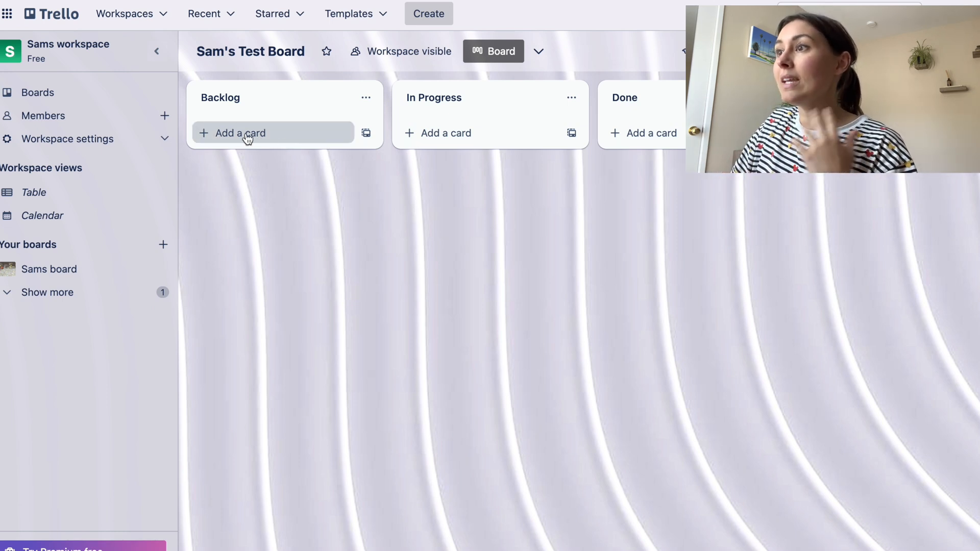
Open a new card entry at the bottom of the Backlog list.
{"action": "left_click", "coordinate": [239, 132]}
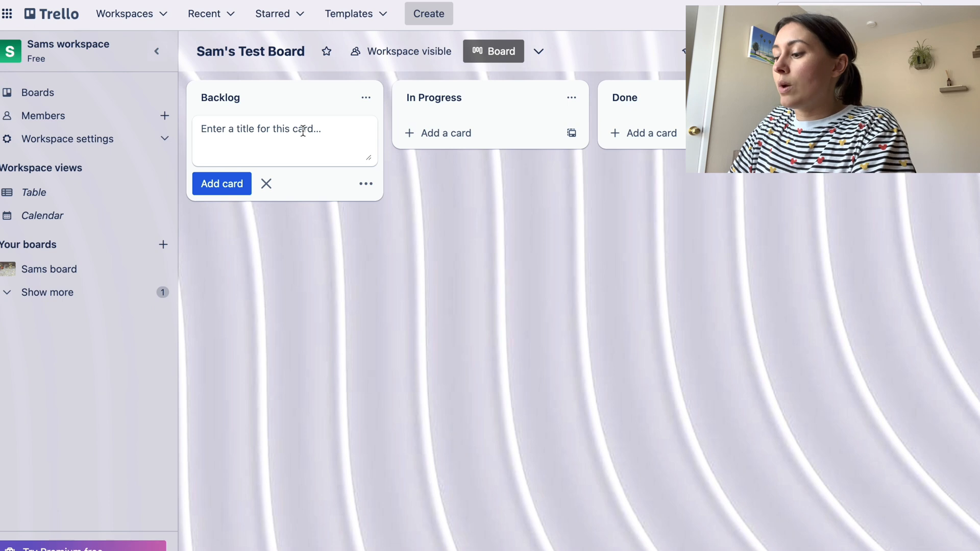
Add a Backlog card titled '[Name of project] [Due date] [Priority]'.
{"action": "type", "text": "[Name of p"}
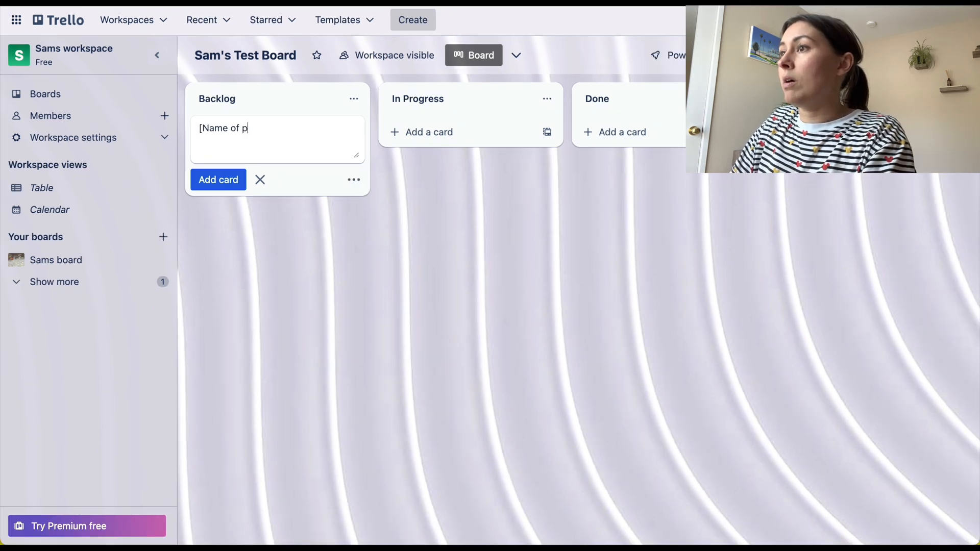
{"action": "type", "text": "roject] [Due date"}
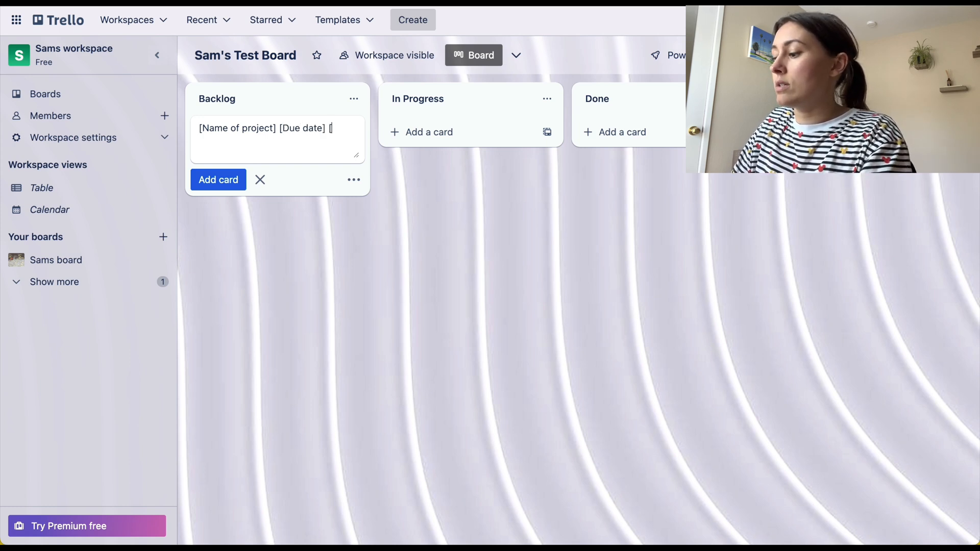
{"action": "type", "text": "[Priority"}
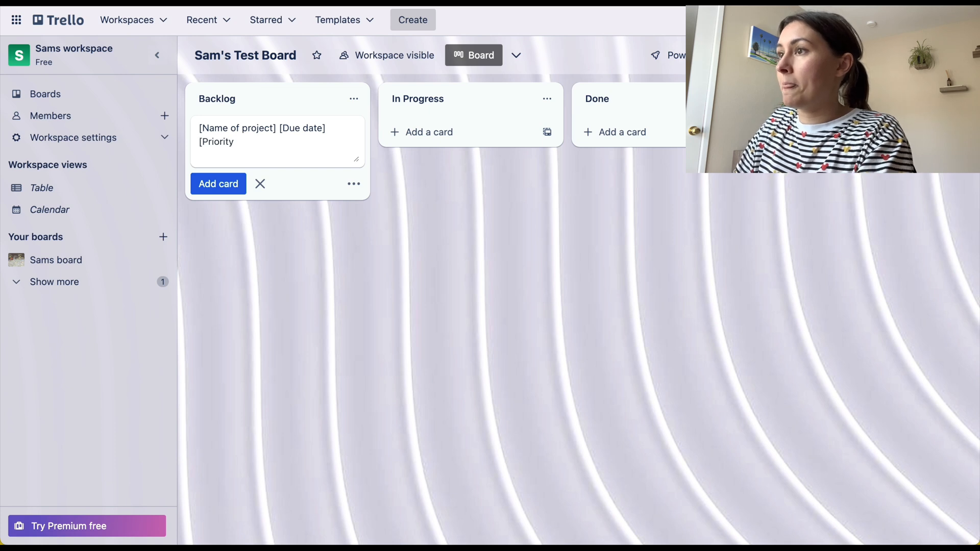
{"action": "left_click", "coordinate": [218, 183]}
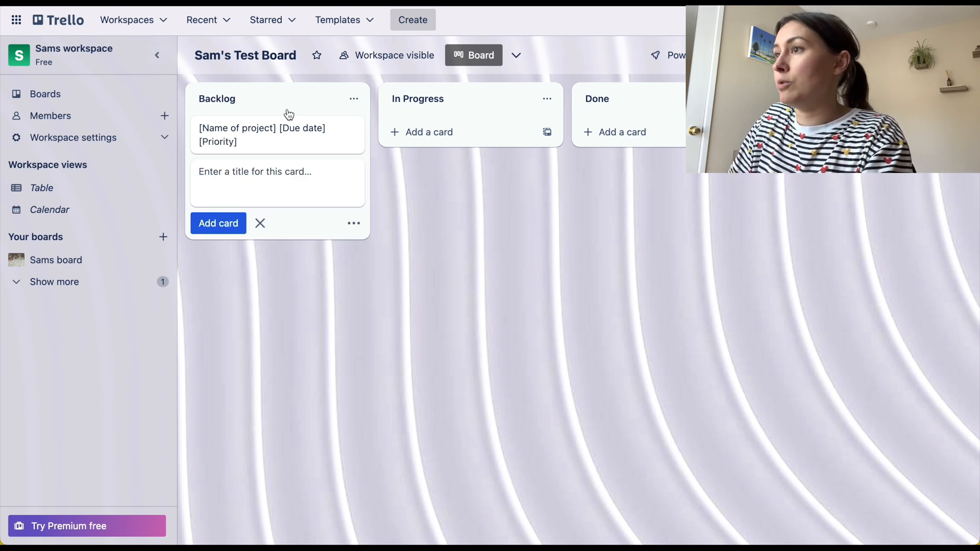
{"action": "mouse_move", "coordinate": [263, 150]}
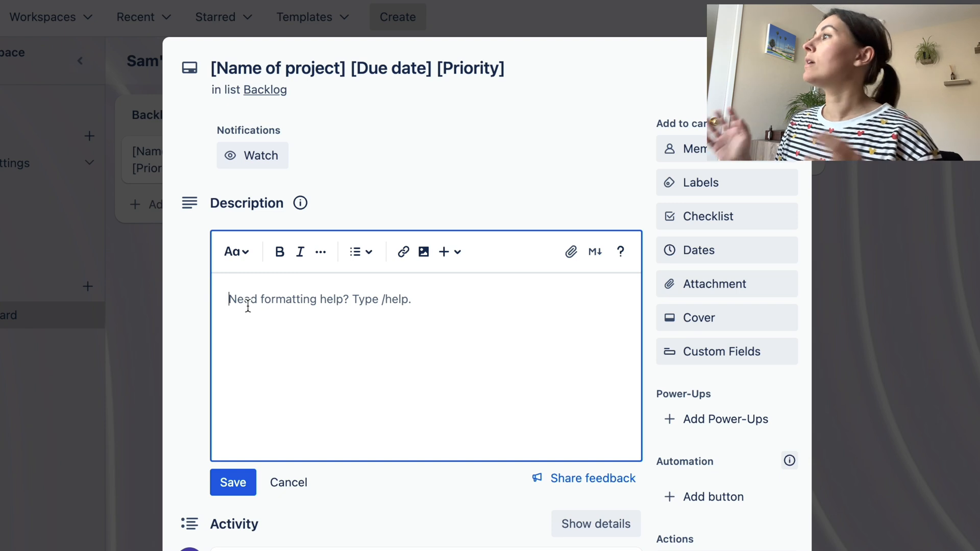
Type the description headings: Overview, Goal, Due date, Collaborators, General notes, Links.
{"action": "type", "text": "Overview of the project"}
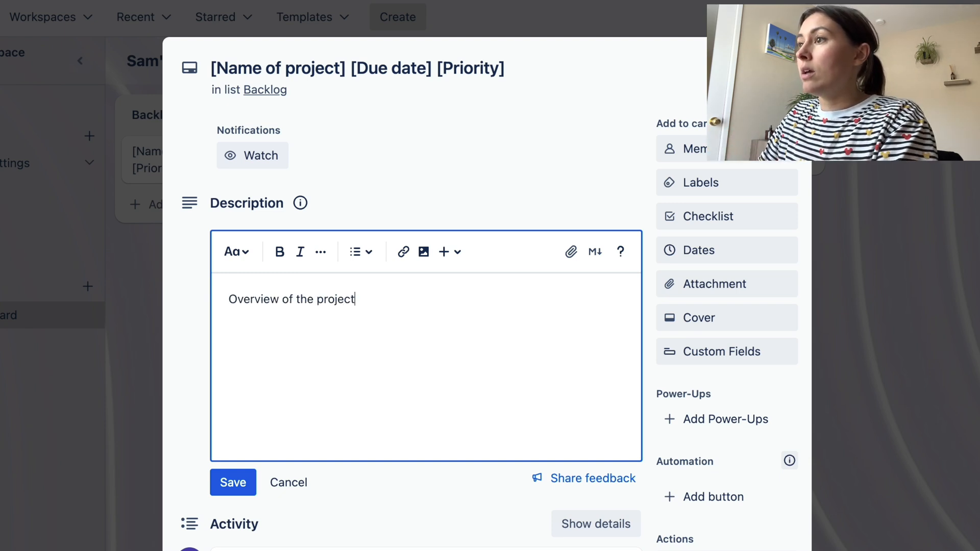
{"action": "type", "text": "GOa"}
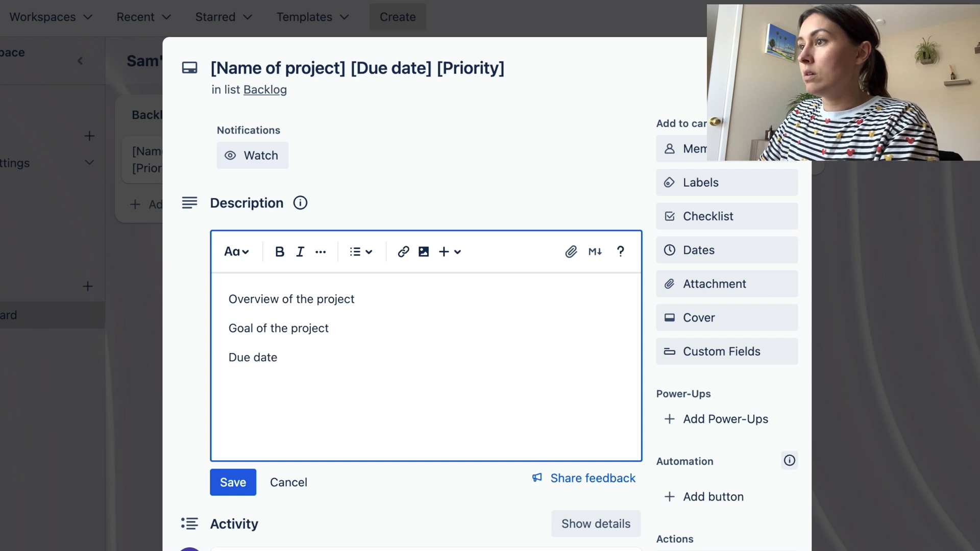
{"action": "type", "text": "Collaborators"}
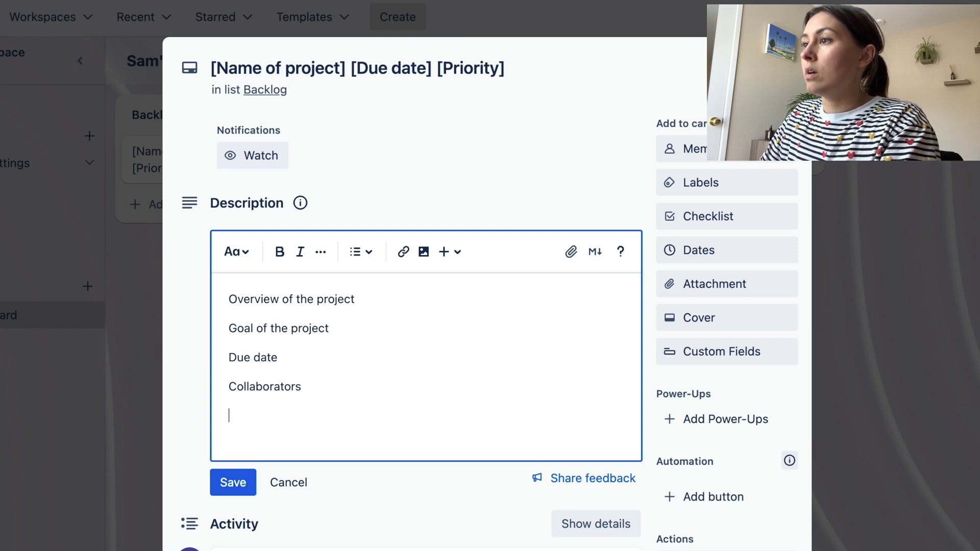
{"action": "type", "text": "General notes"}
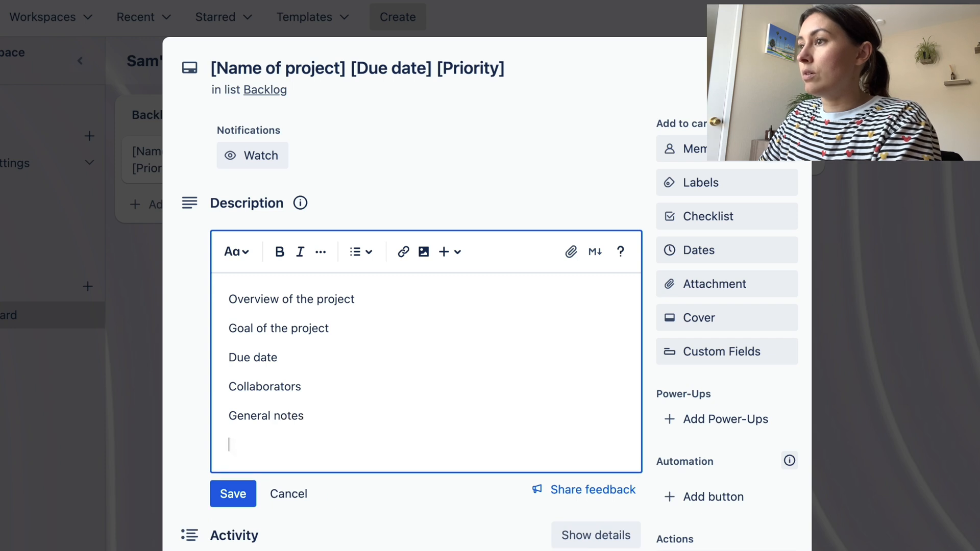
{"action": "type", "text": "Links"}
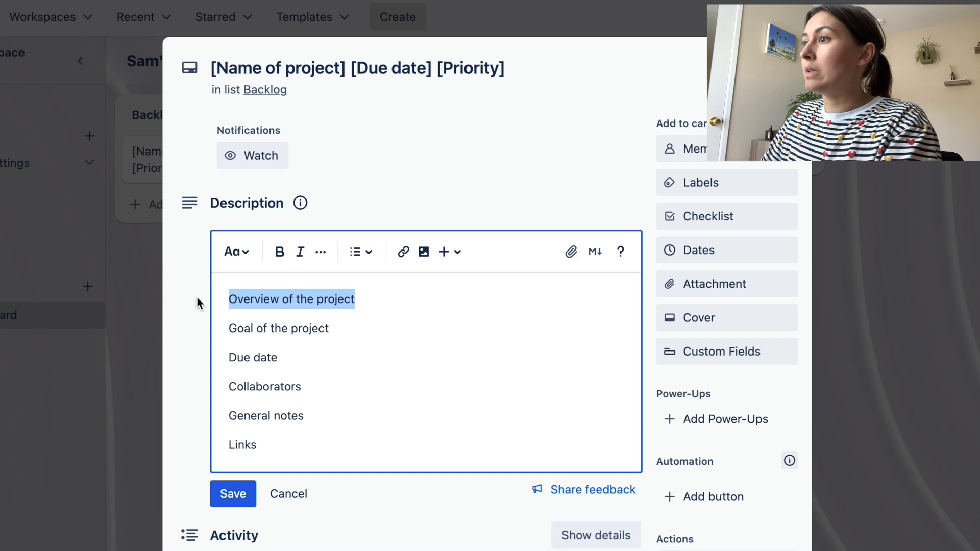
Bold the headings from Overview through Links and save the description.
{"action": "left_click", "coordinate": [280, 252]}
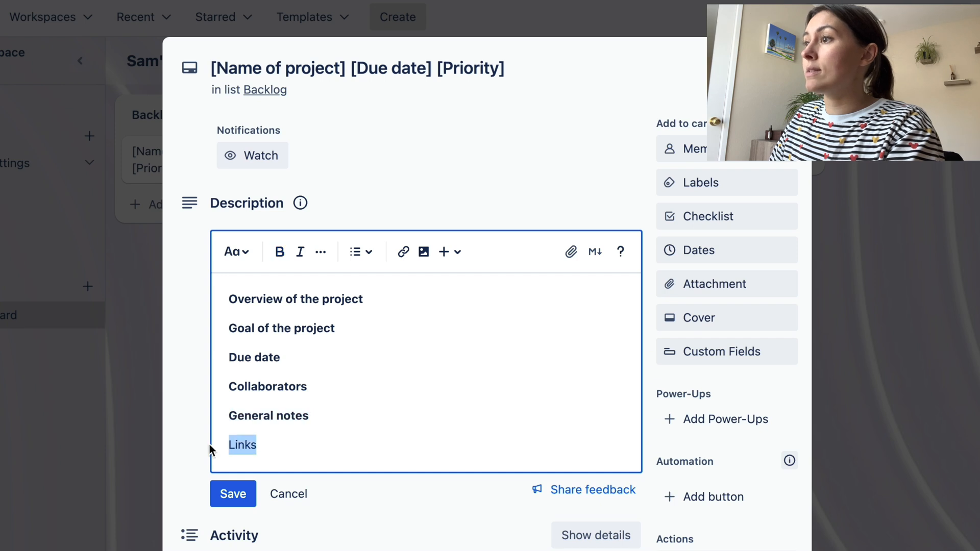
{"action": "left_click", "coordinate": [279, 252]}
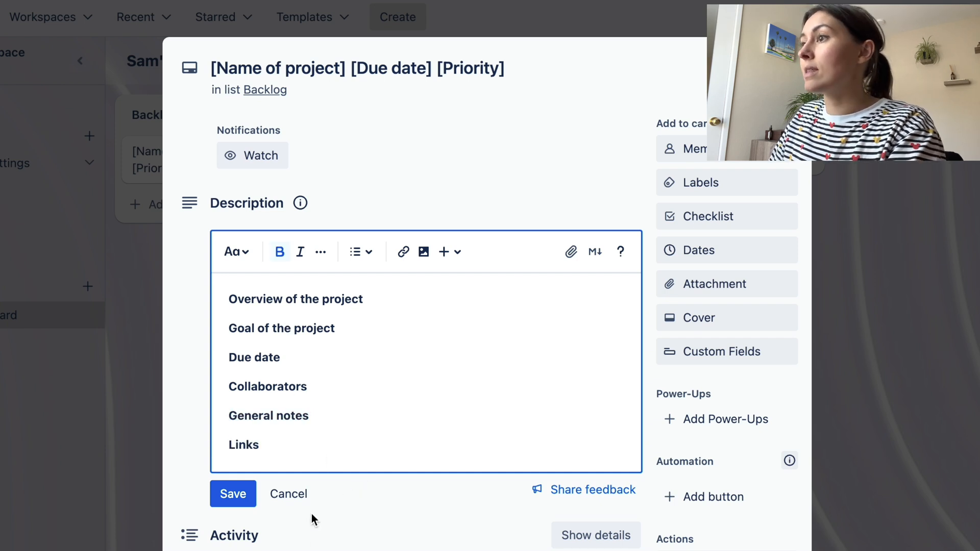
{"action": "left_click", "coordinate": [233, 493]}
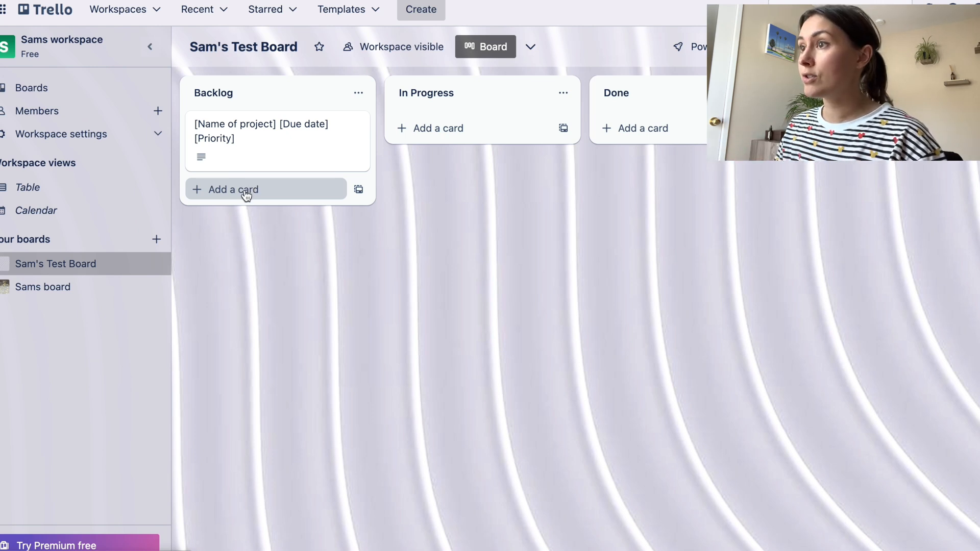
Add the Backlog card 'New training course [May 1] [P2]'.
{"action": "left_click", "coordinate": [233, 189]}
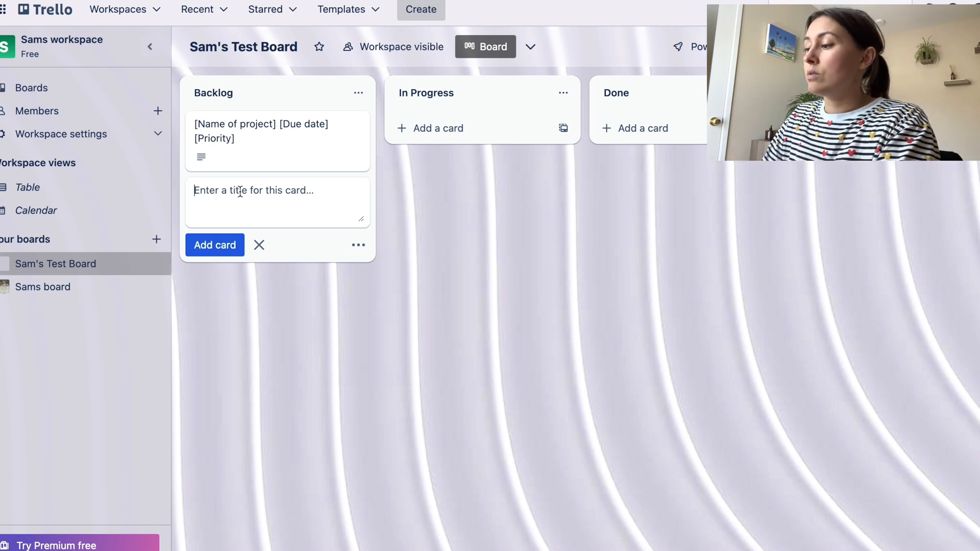
{"action": "type", "text": "New training course ["}
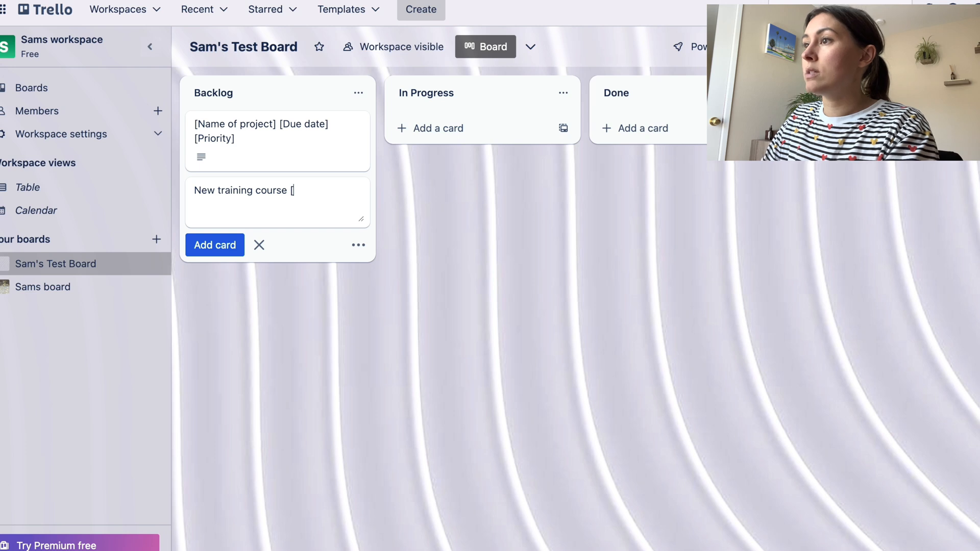
{"action": "type", "text": "May 1]"}
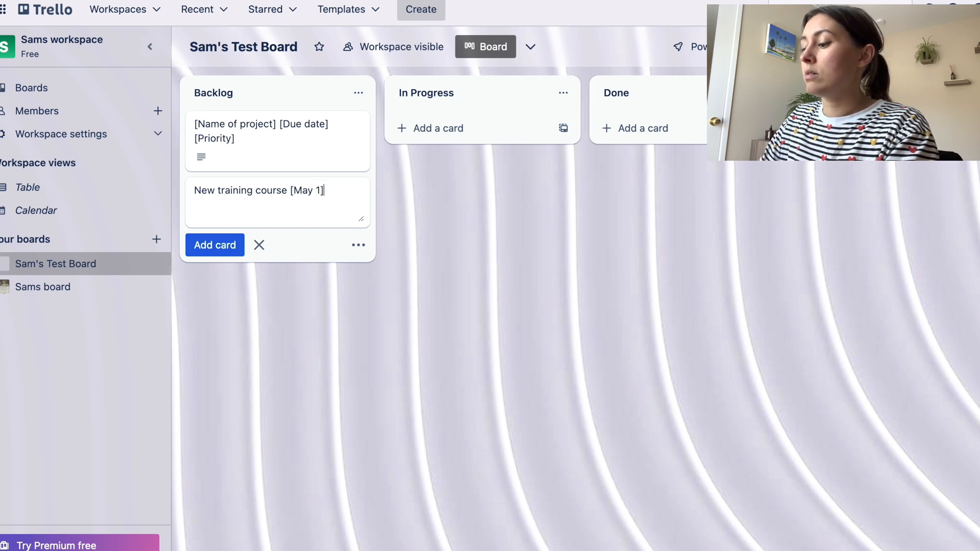
{"action": "type", "text": "["}
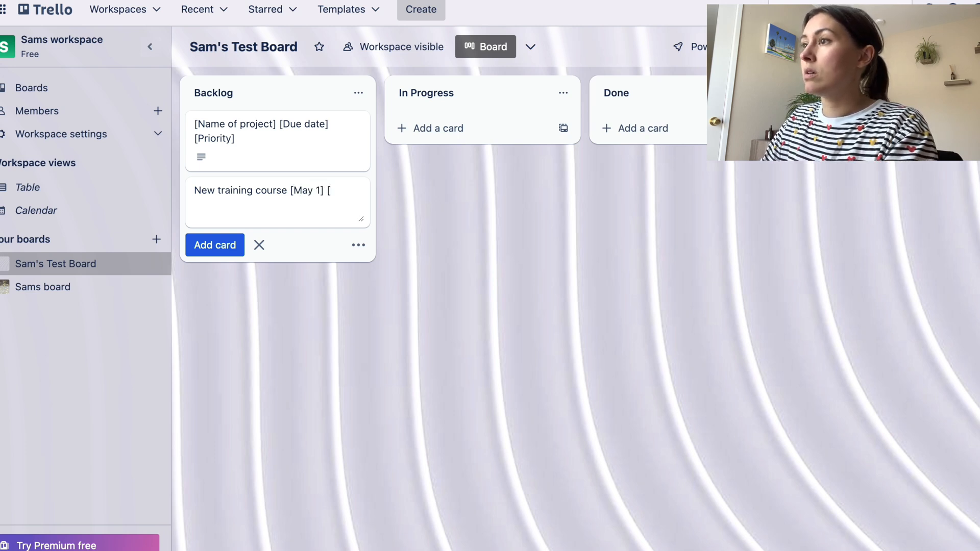
{"action": "type", "text": "P2]"}
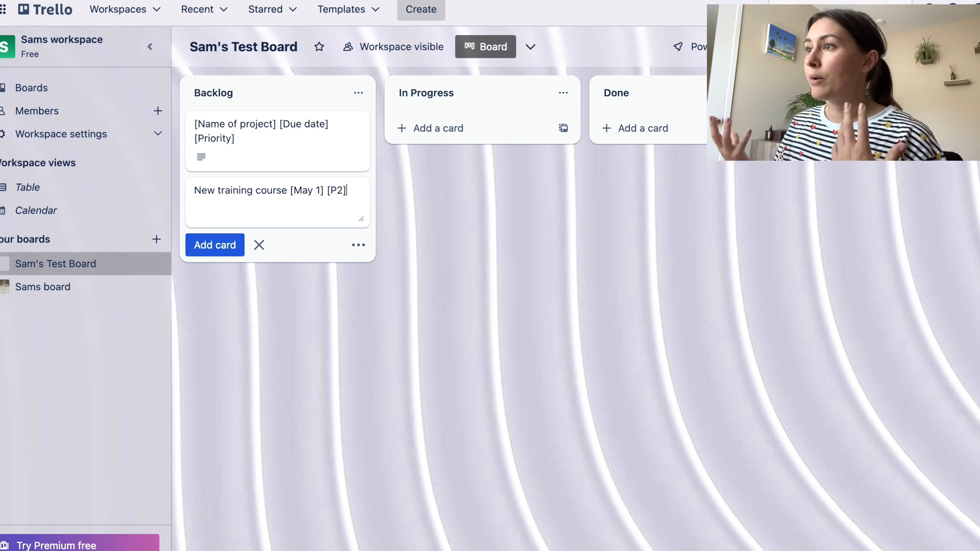
{"action": "left_click", "coordinate": [214, 245]}
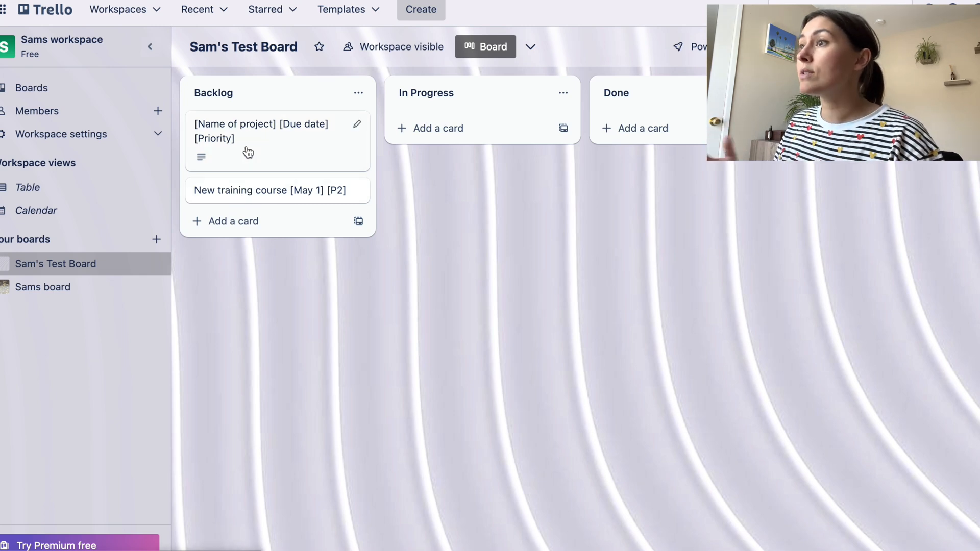
{"action": "left_click", "coordinate": [262, 132]}
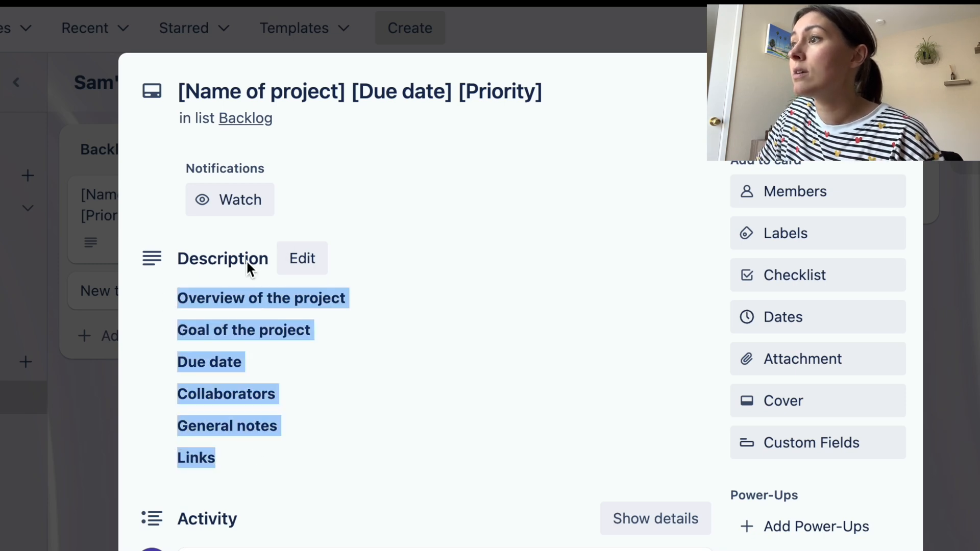
Write the overview: the project teaches new developers to set up their dev environment.
{"action": "left_click", "coordinate": [302, 258]}
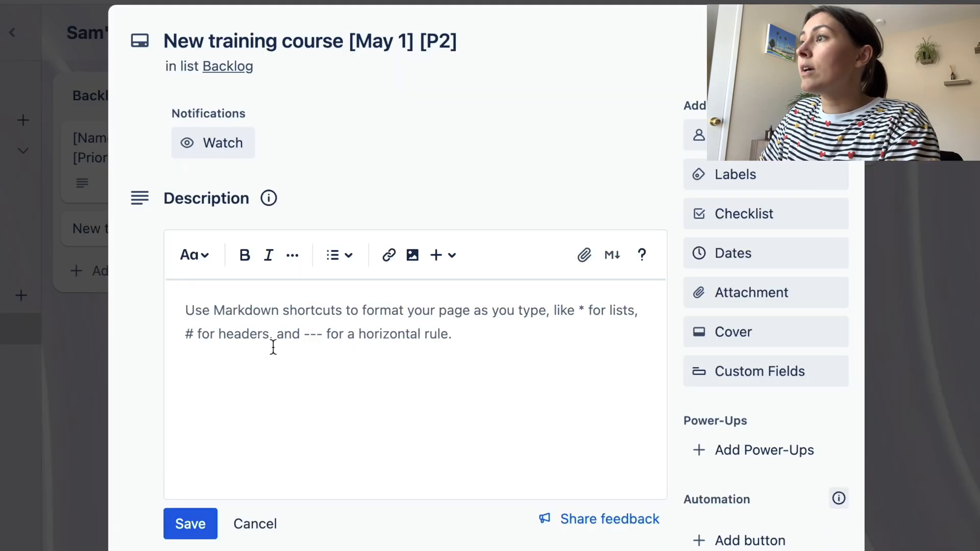
{"action": "type", "text": "Overview of the project"}
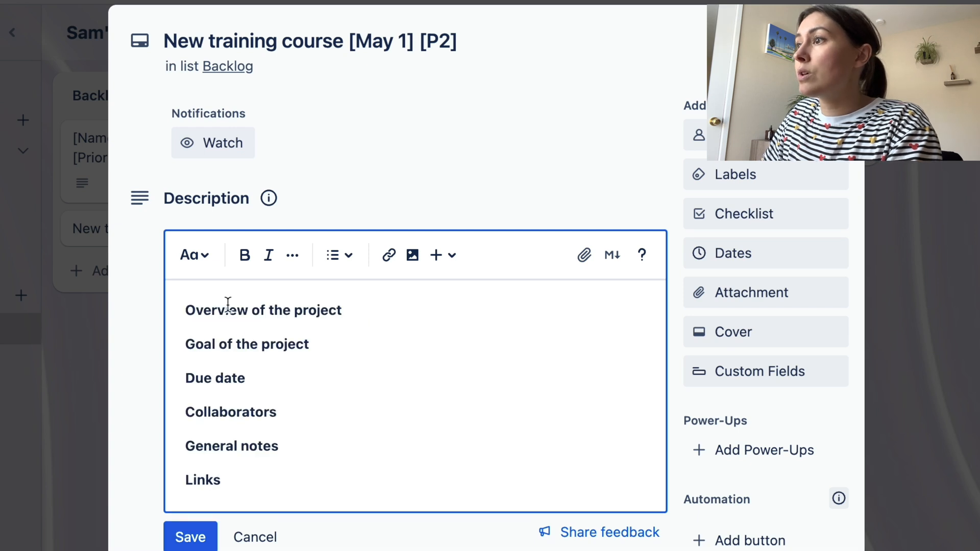
{"action": "type", "text": ":"}
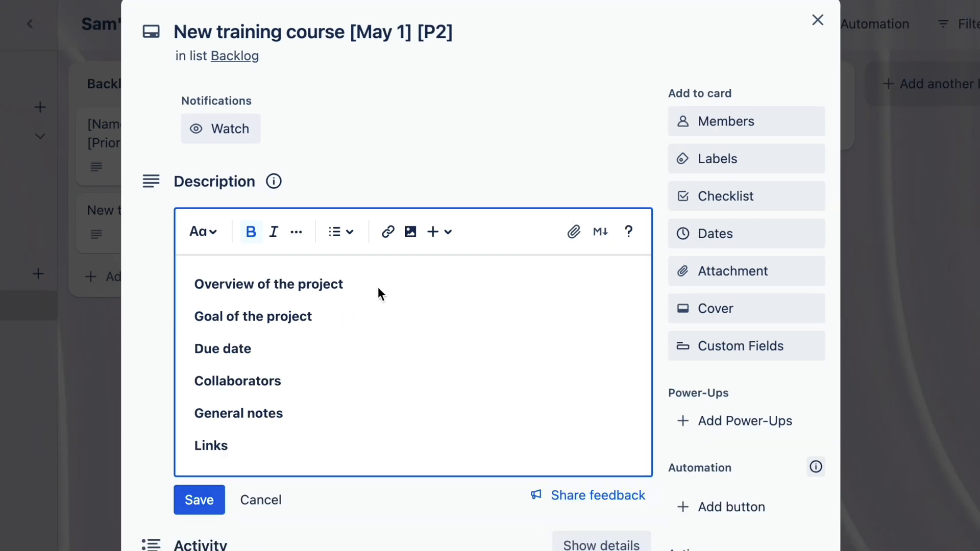
{"action": "type", "text": ": This"}
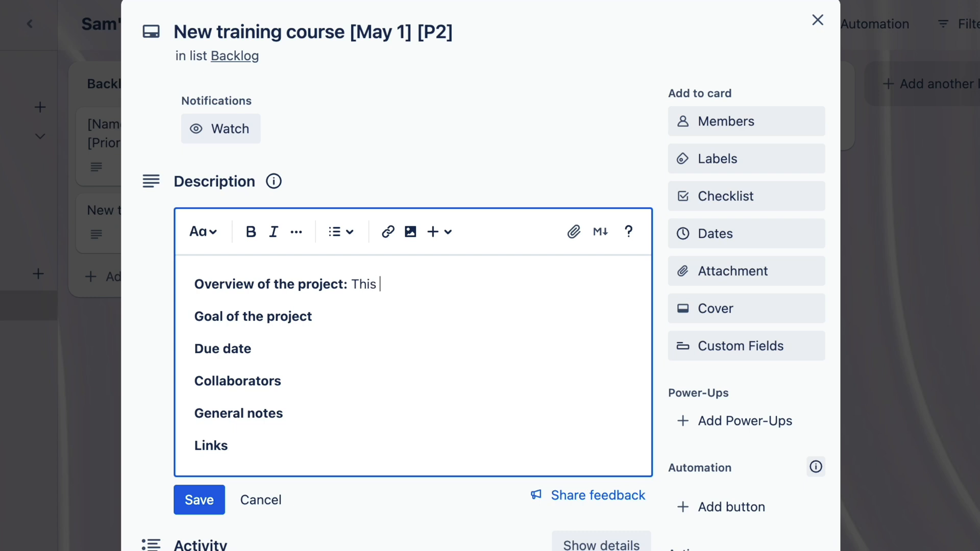
{"action": "type", "text": "project is to teach new"}
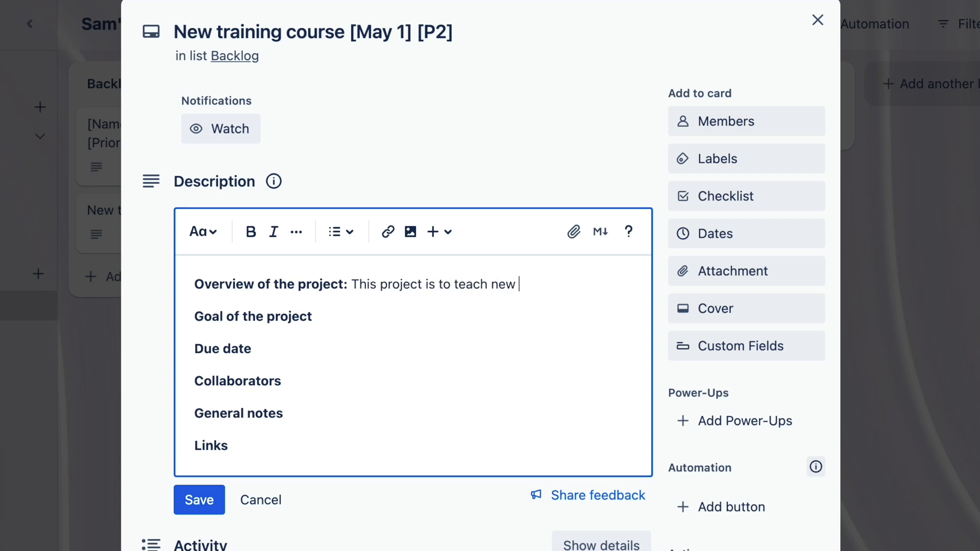
{"action": "type", "text": "developers"}
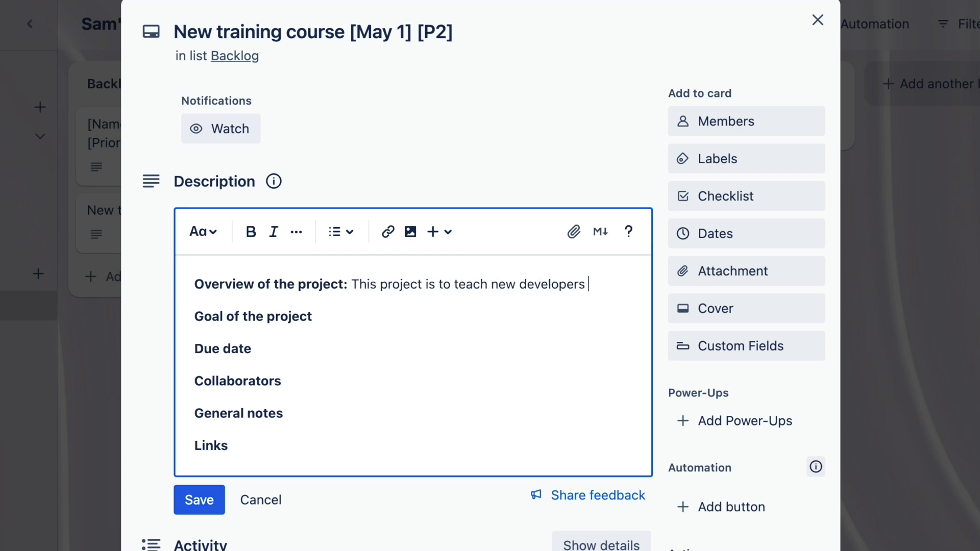
{"action": "type", "text": "how to set up their dev environment."}
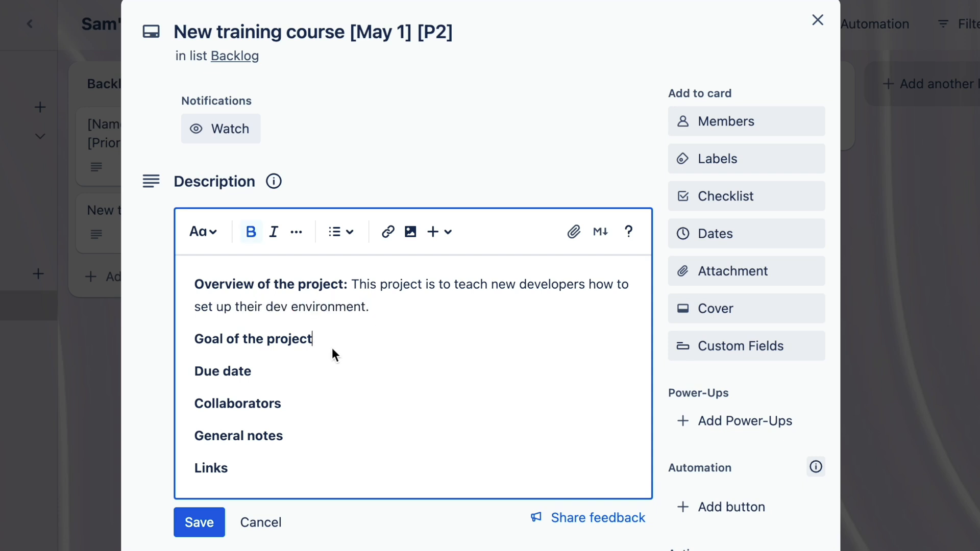
Add the goal of new devs having their environment set up, then the remaining details and playlist link.
{"action": "type", "text": ": T"}
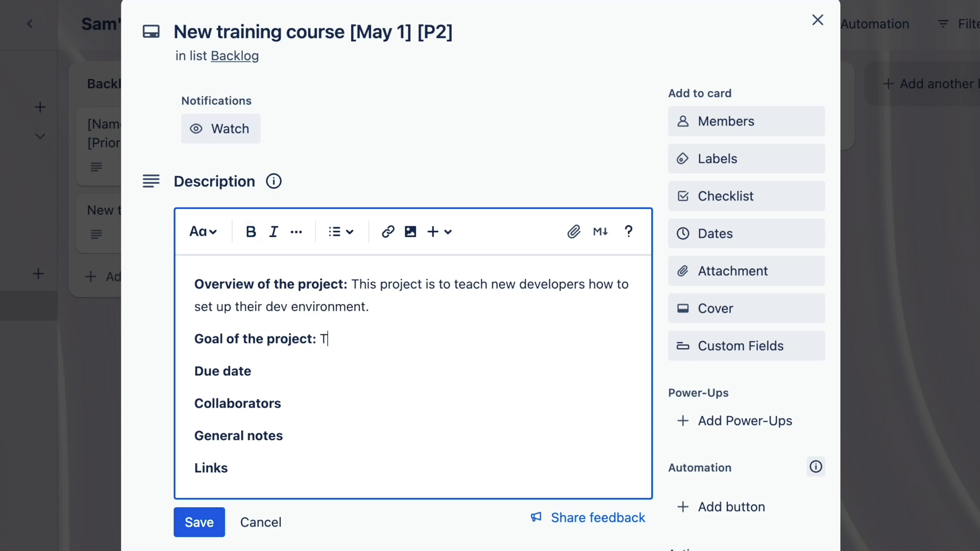
{"action": "type", "text": "he goal of this course is to have"}
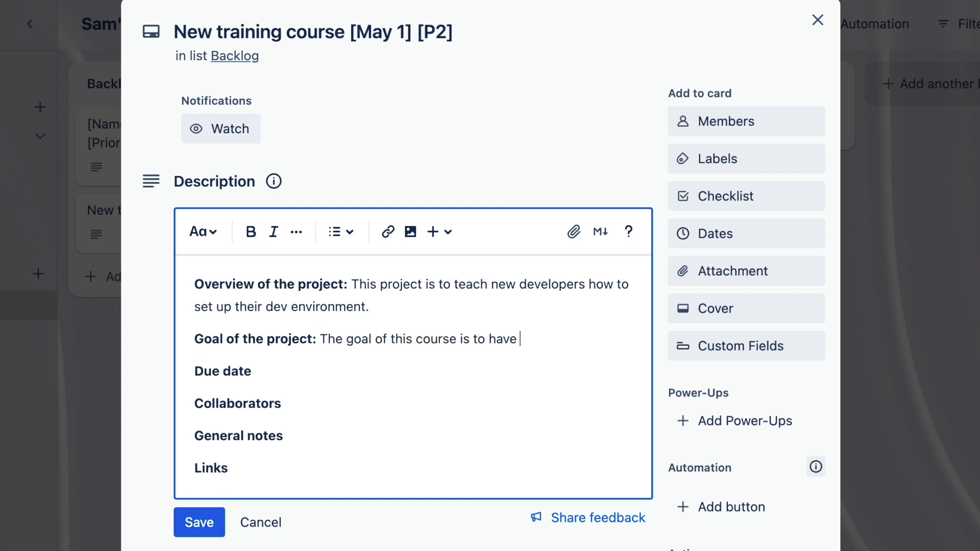
{"action": "type", "text": "new devs have"}
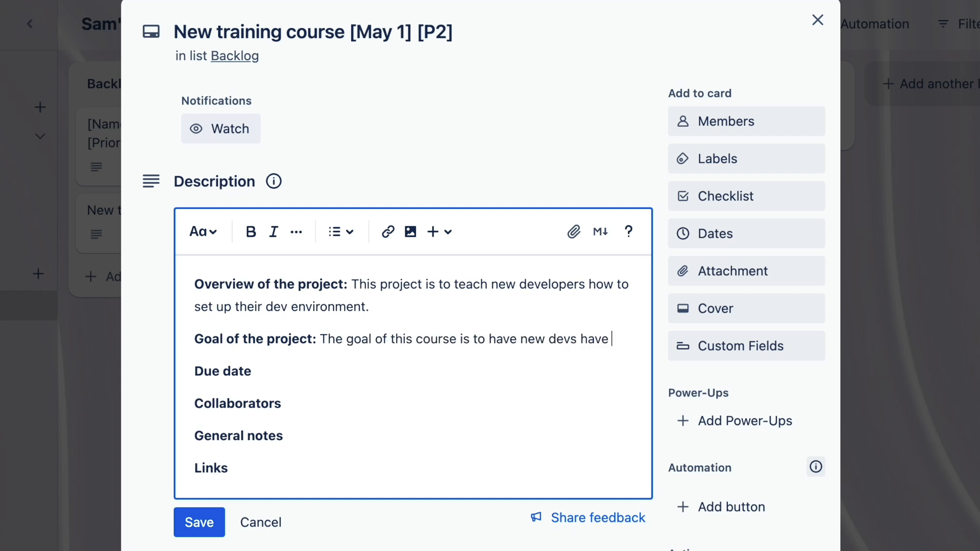
{"action": "type", "text": "their environetnnt set up"}
{"action": "left_click", "coordinate": [422, 371]}
{"action": "type", "text": " May 1"}
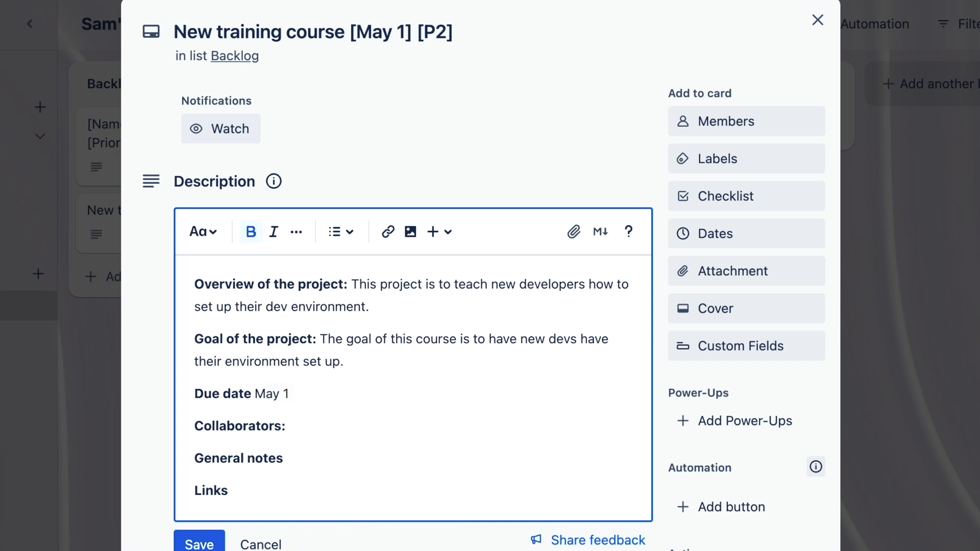
{"action": "type", "text": "TE"}
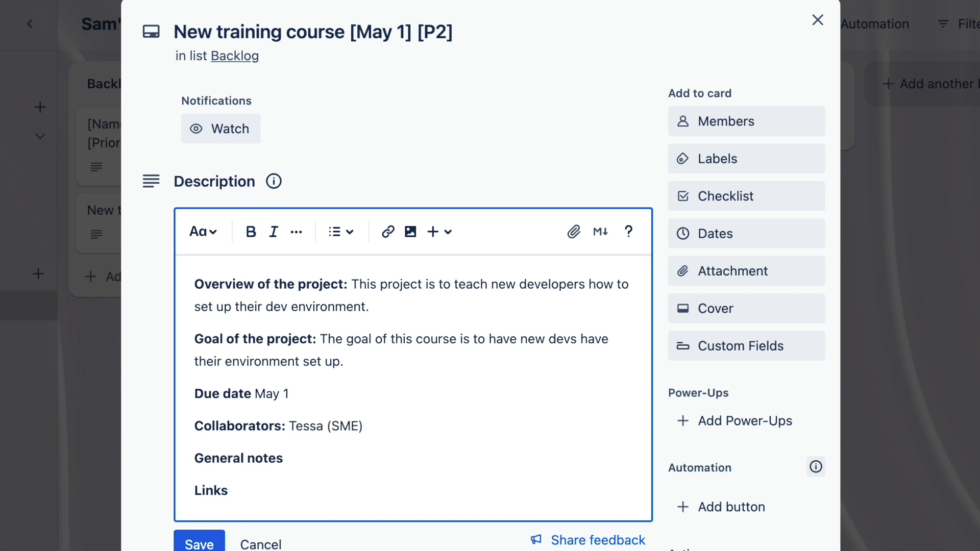
{"action": "type", "text": "De"}
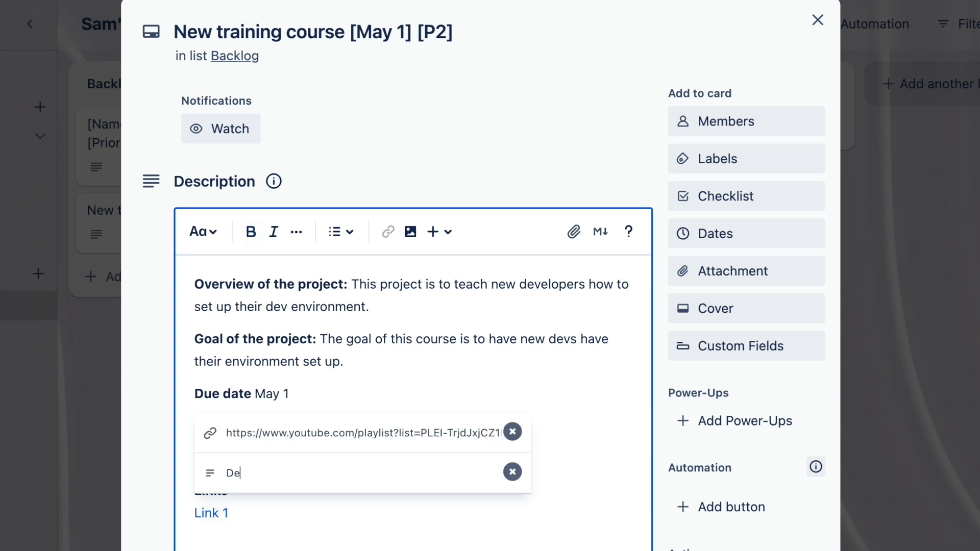
{"action": "left_click", "coordinate": [816, 19]}
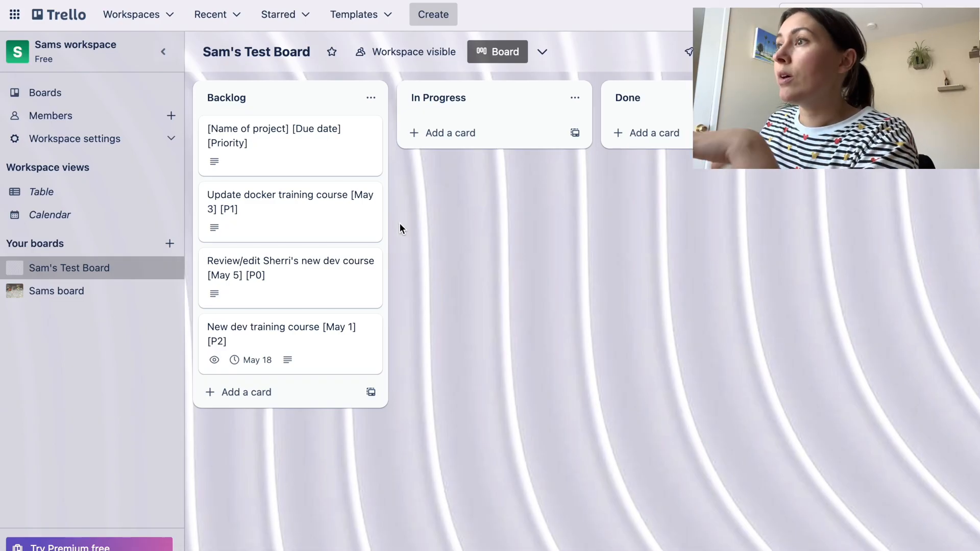
{"action": "mouse_move", "coordinate": [290, 366]}
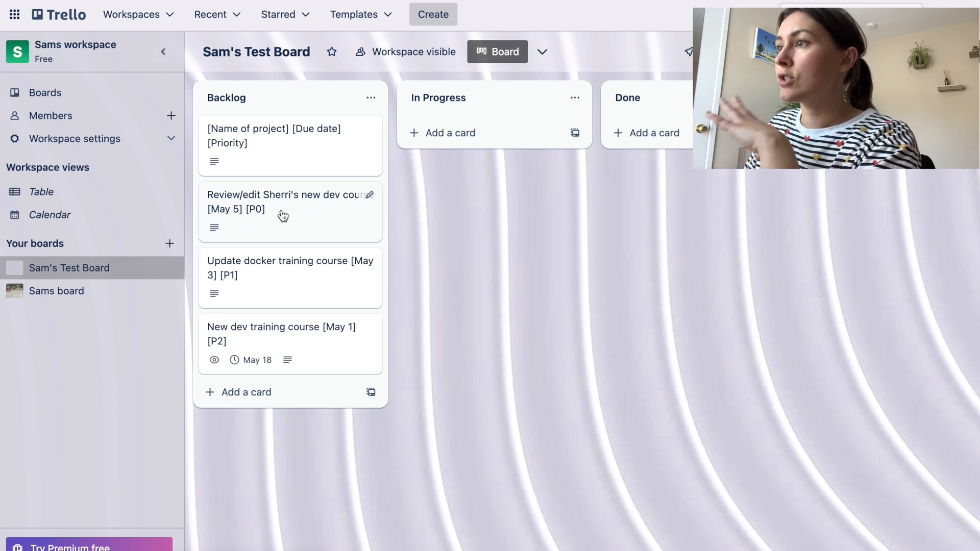
{"action": "mouse_move", "coordinate": [256, 230]}
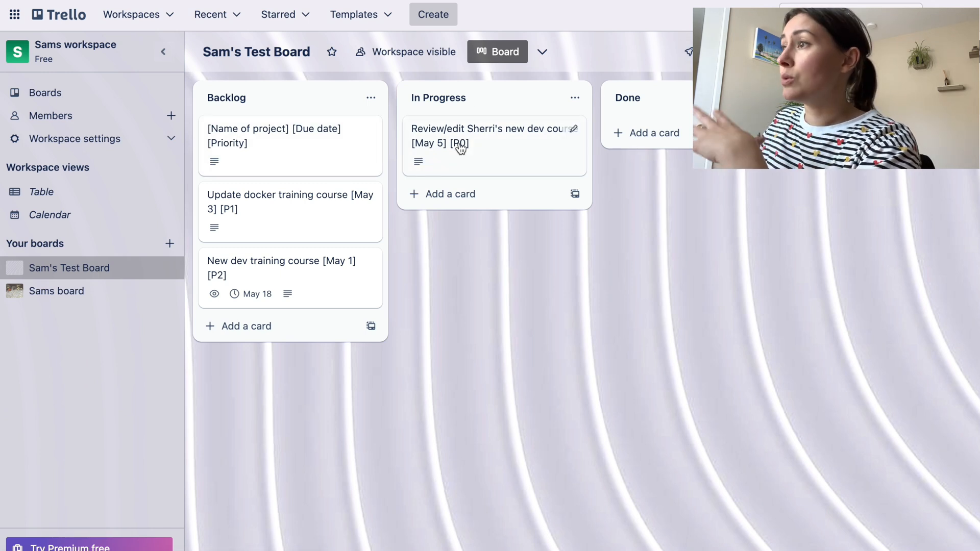
Drag the review/edit course card to Done and the docker training card to In Progress.
{"action": "left_click_drag", "start_coordinate": [494, 142], "coordinate": [664, 131]}
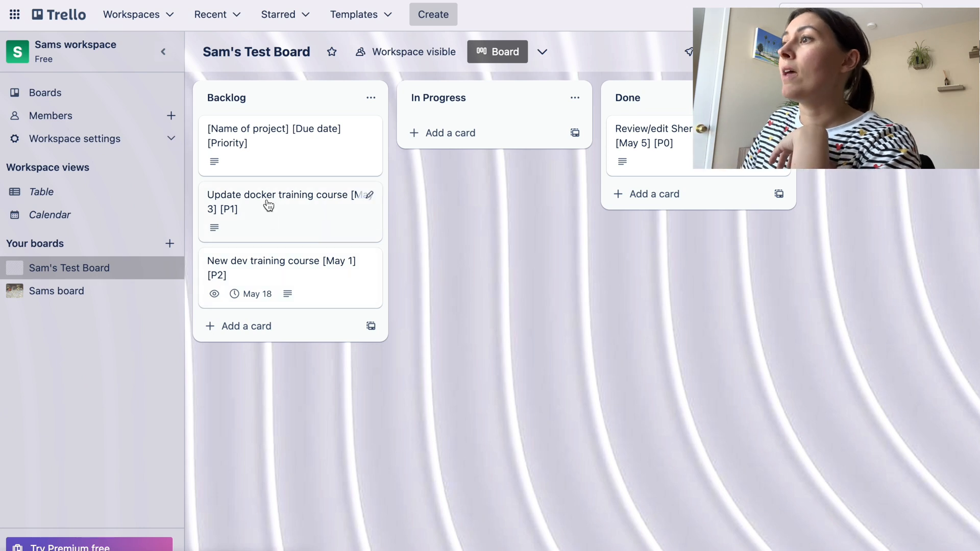
{"action": "left_click_drag", "start_coordinate": [283, 201], "coordinate": [494, 132]}
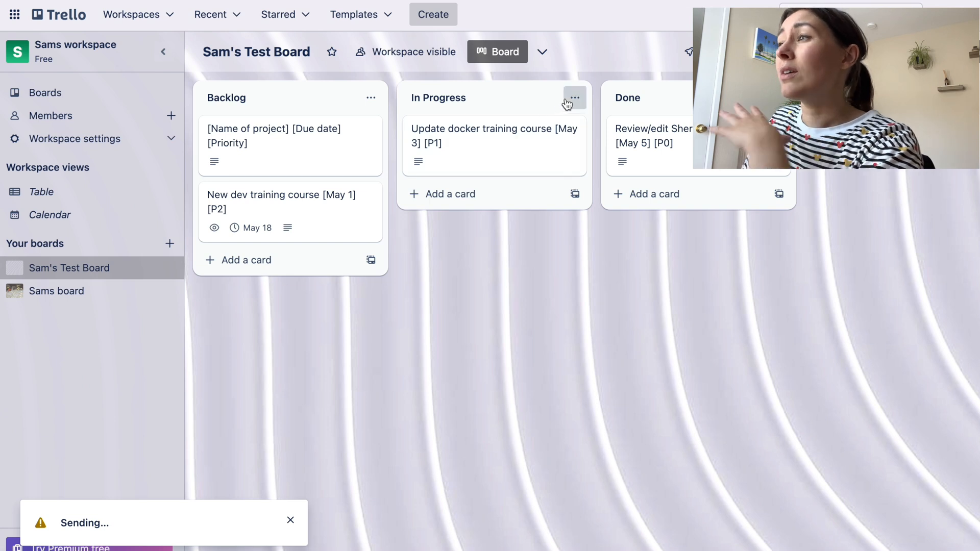
{"action": "mouse_move", "coordinate": [370, 100]}
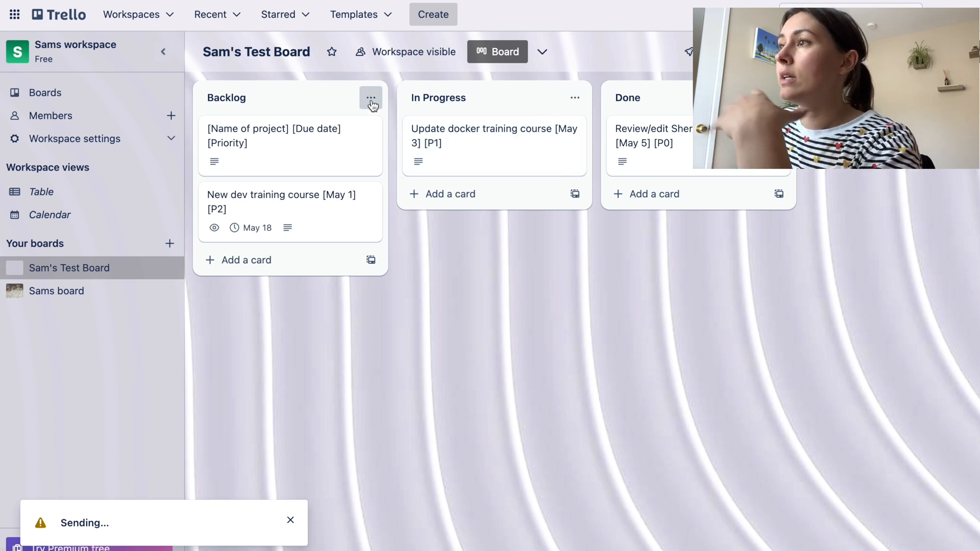
View the Backlog list's 'When a card is added to the list' automation, then return to its actions.
{"action": "left_click", "coordinate": [371, 98]}
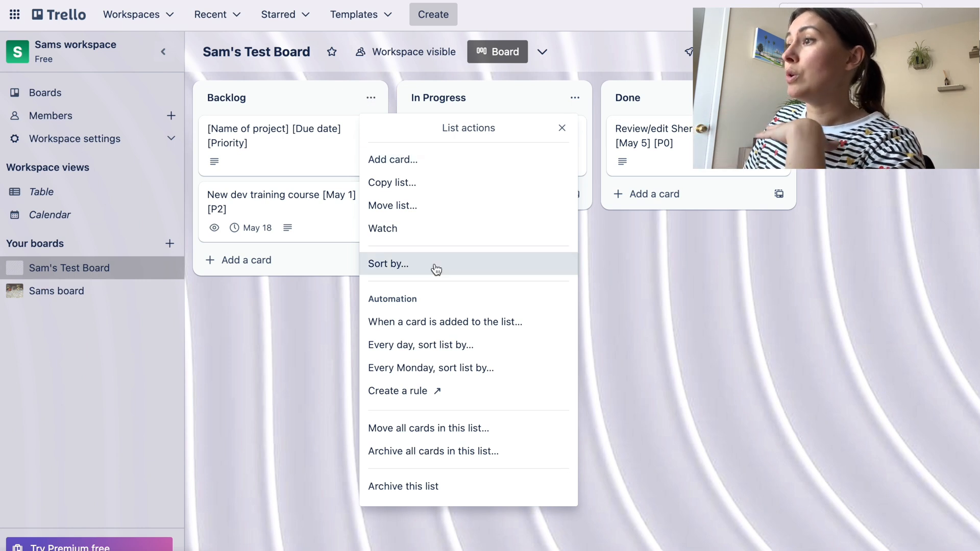
{"action": "mouse_move", "coordinate": [445, 322]}
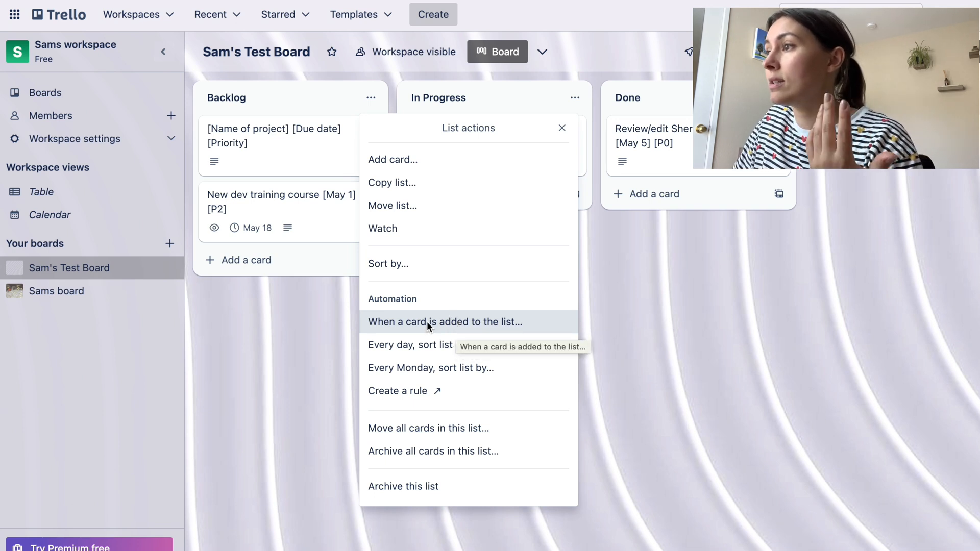
{"action": "left_click", "coordinate": [445, 321]}
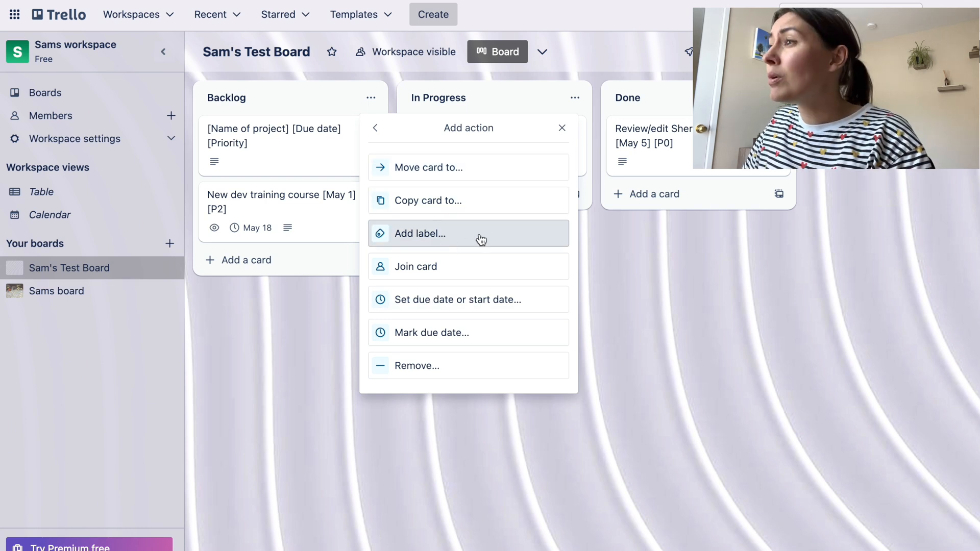
{"action": "mouse_move", "coordinate": [456, 266]}
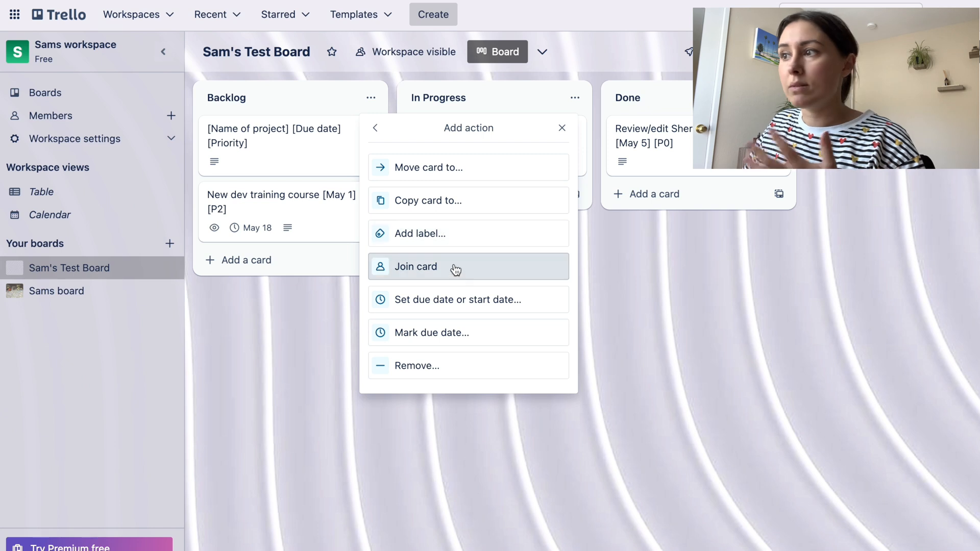
{"action": "mouse_move", "coordinate": [429, 332]}
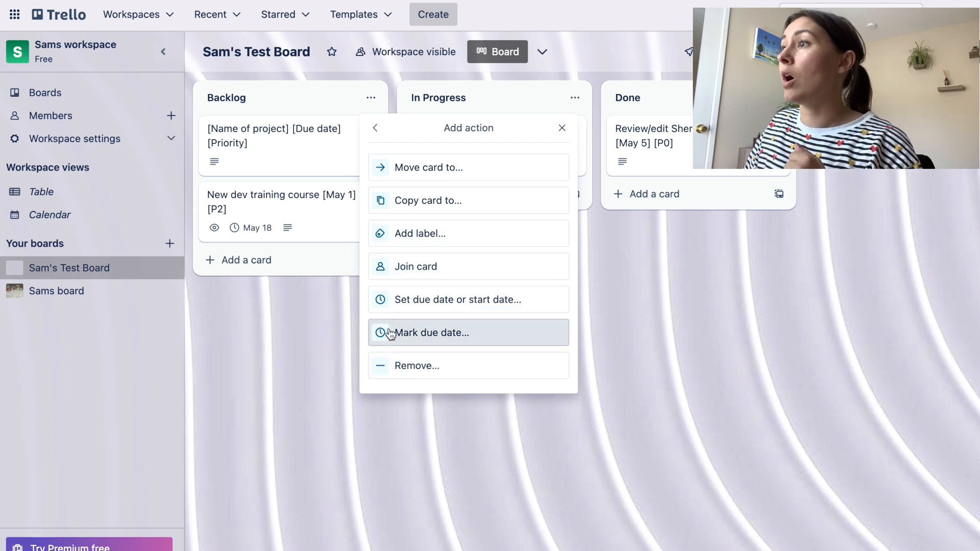
{"action": "left_click", "coordinate": [376, 128]}
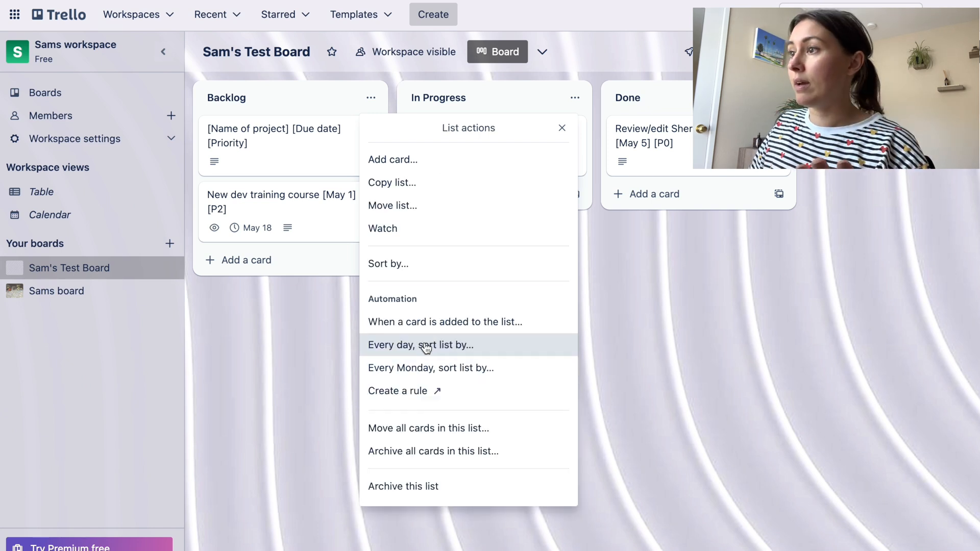
Preview the daily sort rule for Backlog, then close the list actions menu.
{"action": "left_click", "coordinate": [421, 344]}
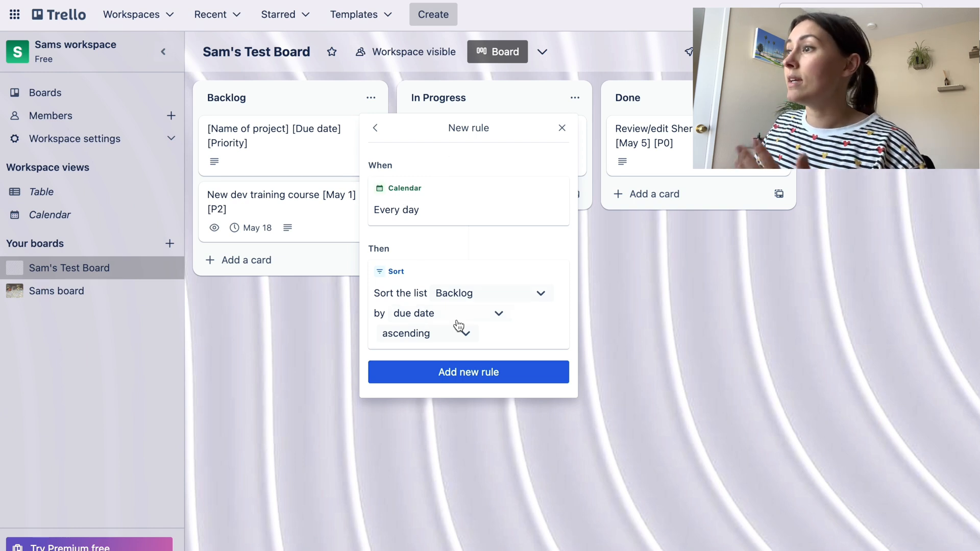
{"action": "mouse_move", "coordinate": [426, 363]}
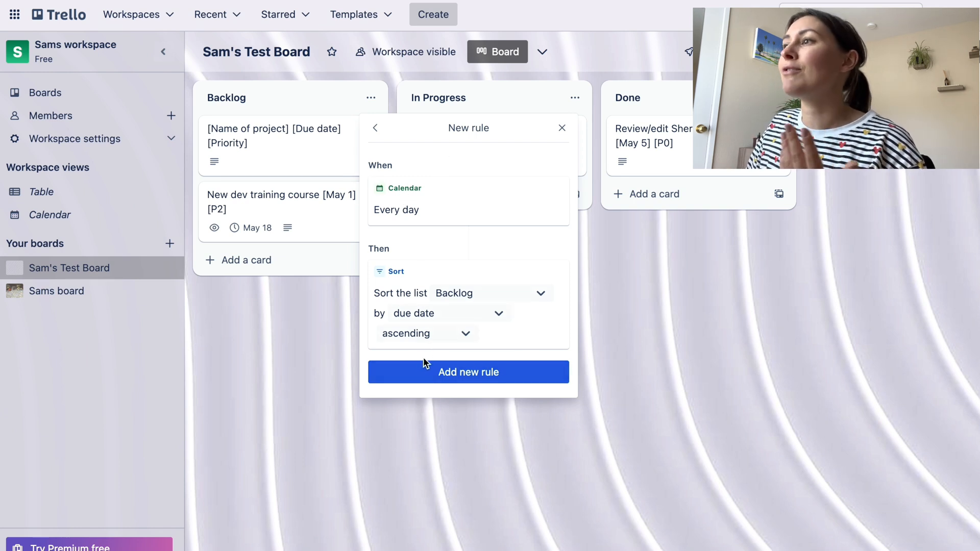
{"action": "left_click", "coordinate": [376, 128]}
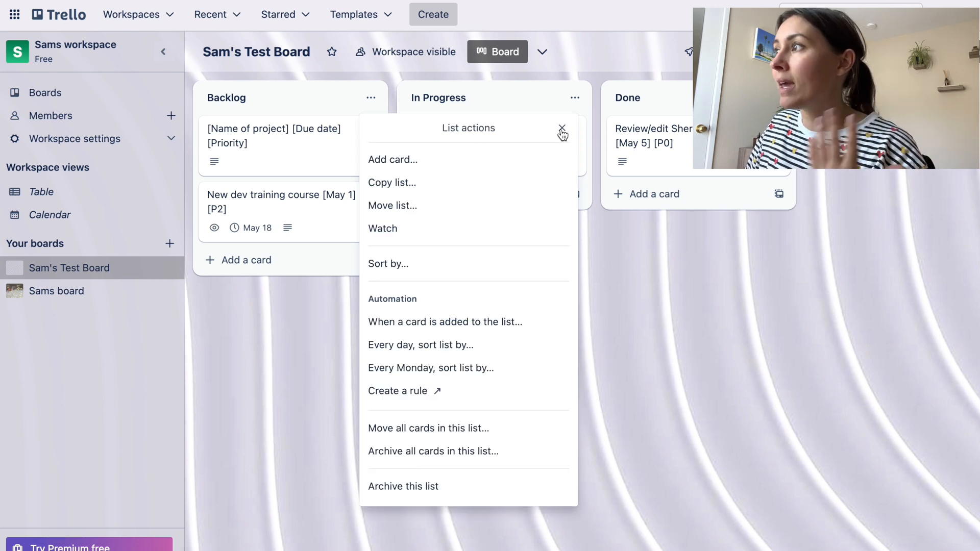
{"action": "left_click", "coordinate": [561, 131]}
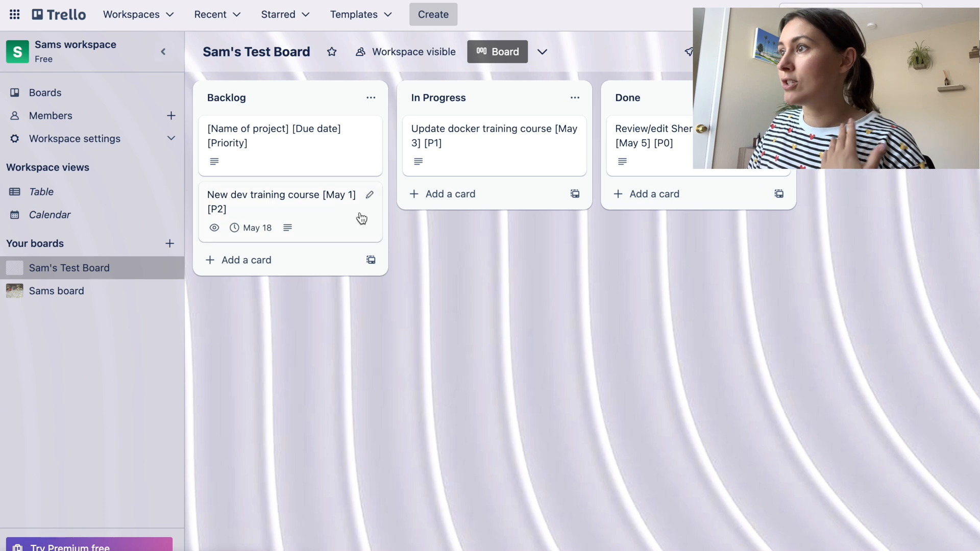